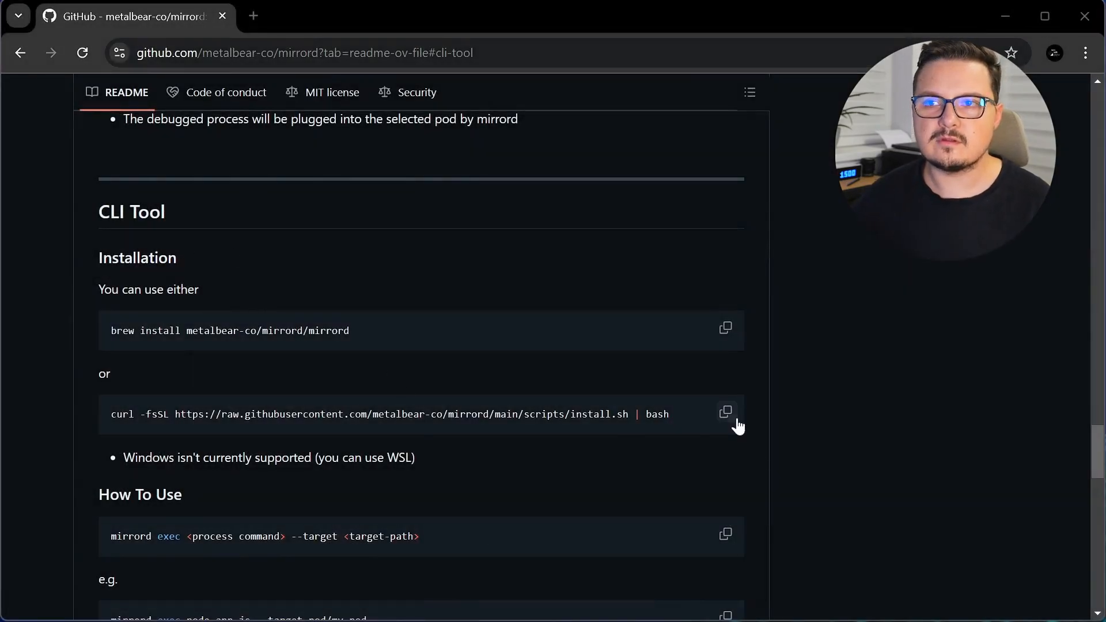
mouse_move(811, 431)
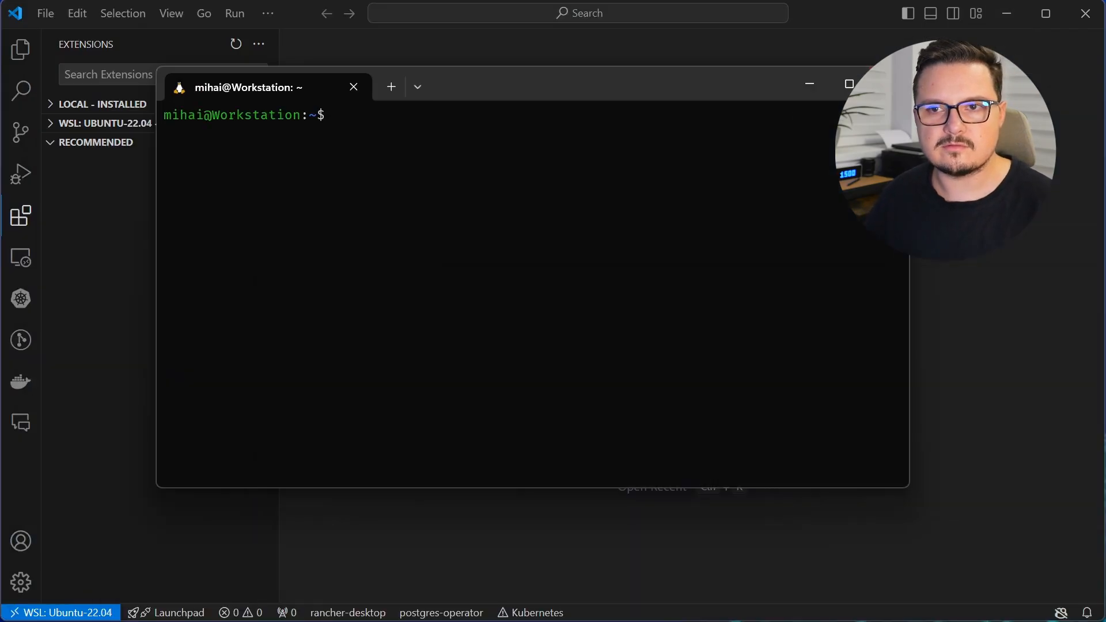
- Install the mirrord CLI with the curl script, list its commands, and install the mirrord extension
text(curl -fsSL https://raw.githubusercontent.com/metalbear-co/mirrord/main/scripts/install.sh | bash)
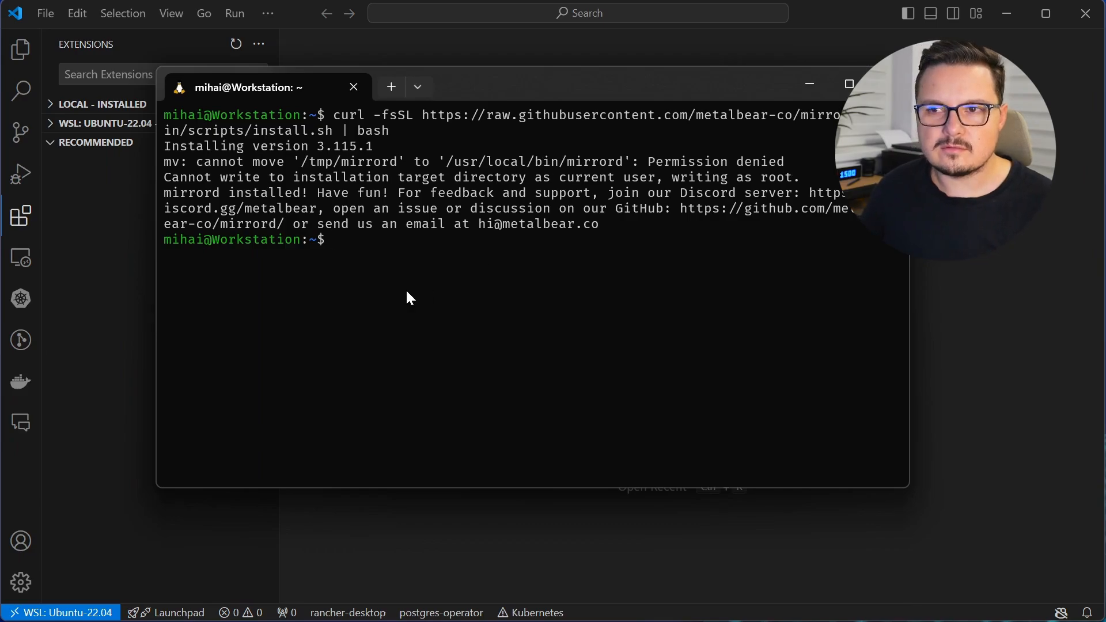
text(mirrord)
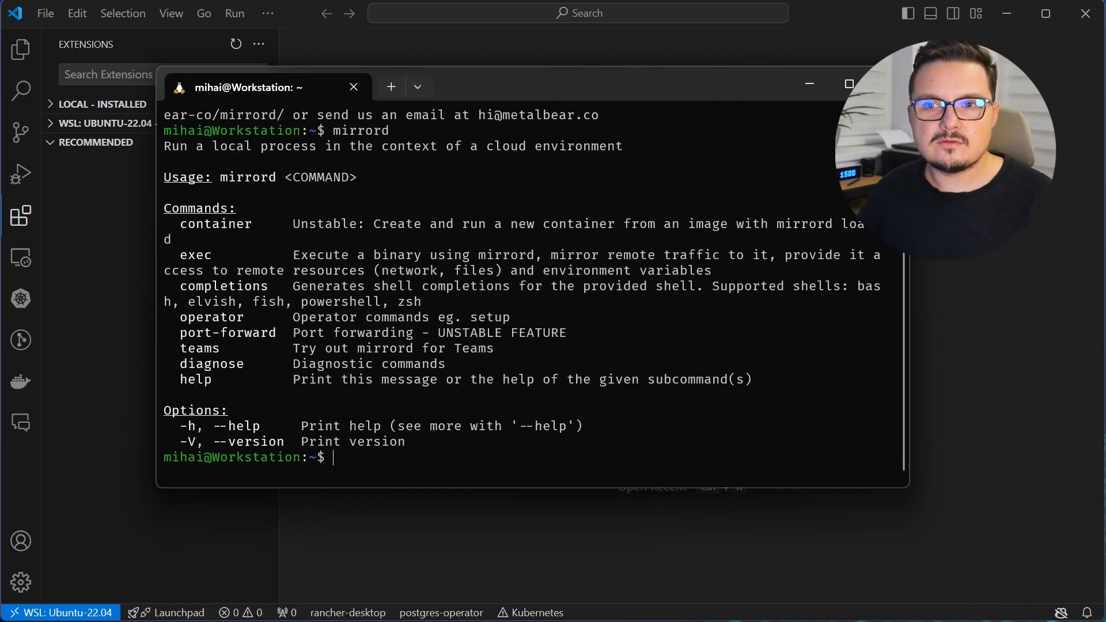
text(mirrord)
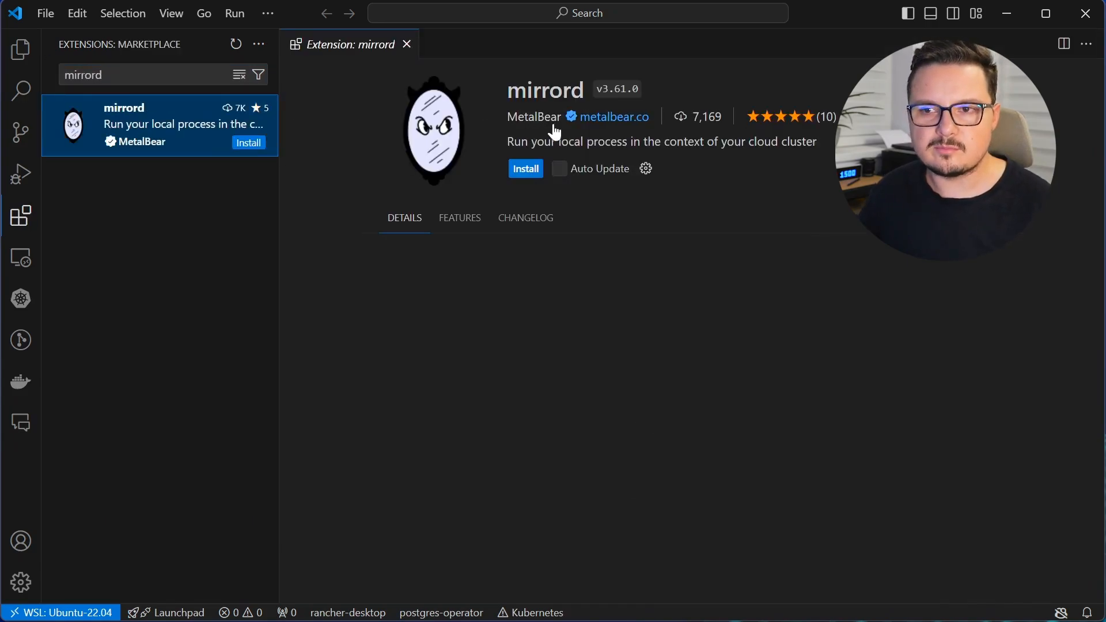
click(525, 168)
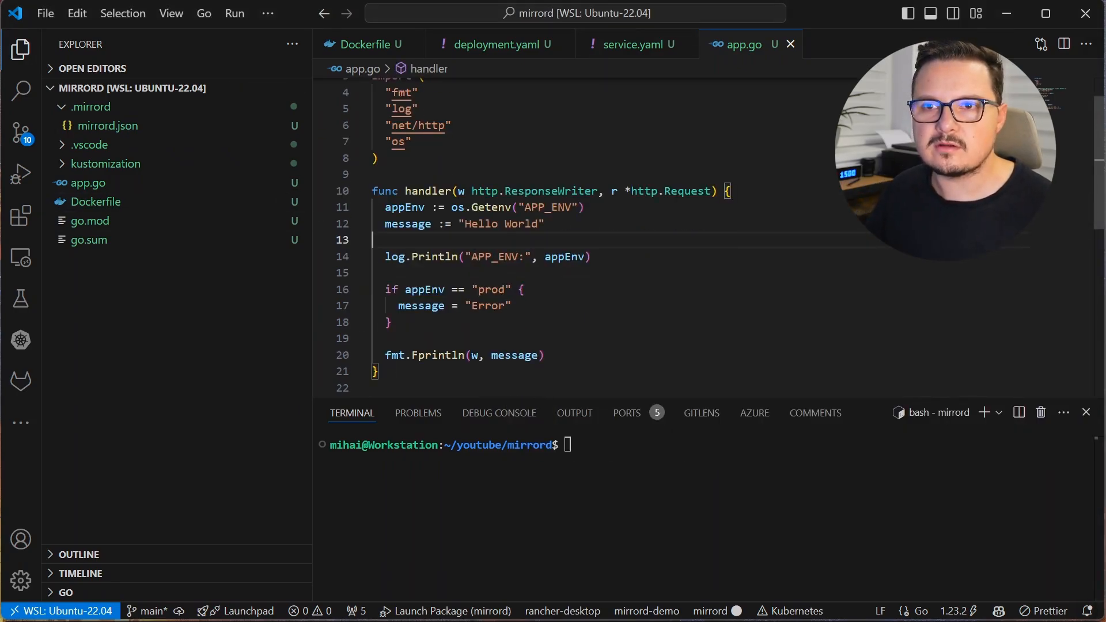
drag(384, 289, 391, 322)
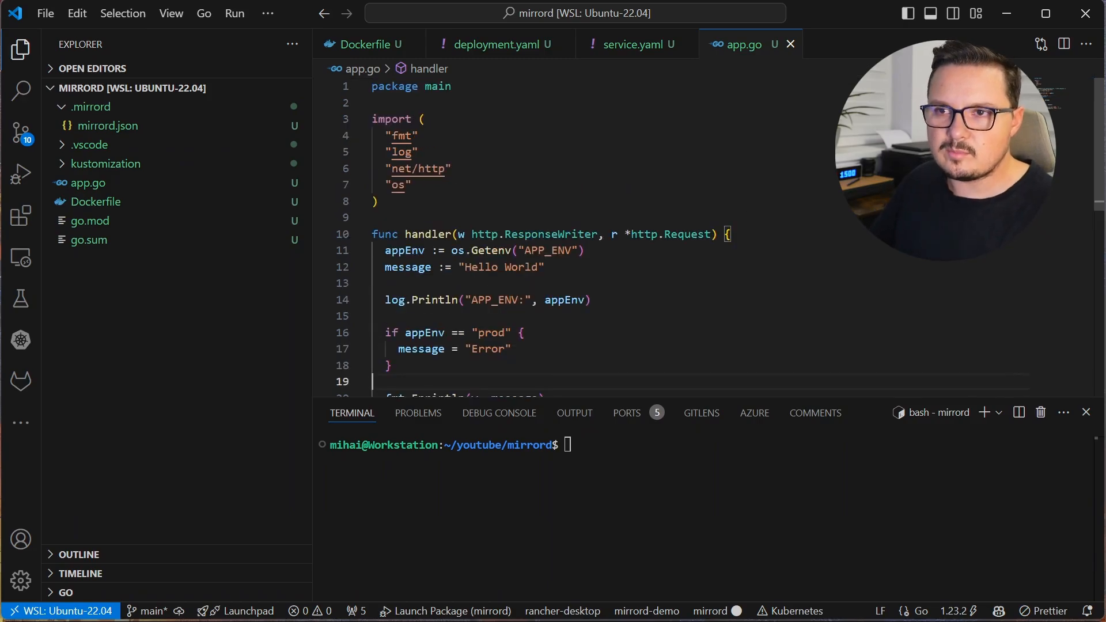
scroll(down, 3)
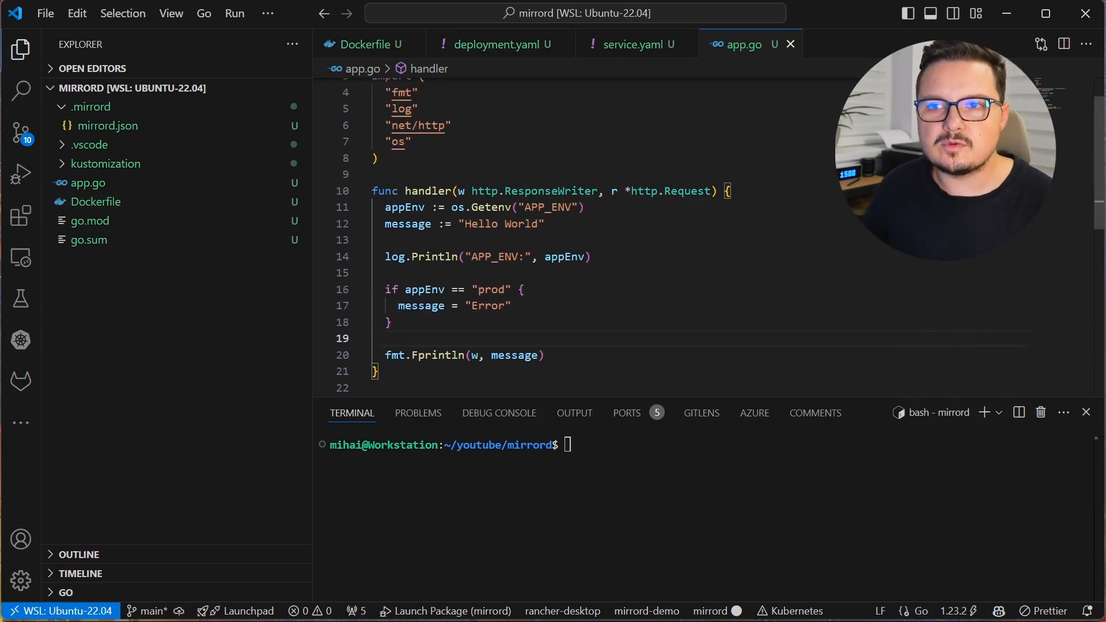
mouse_move(106, 163)
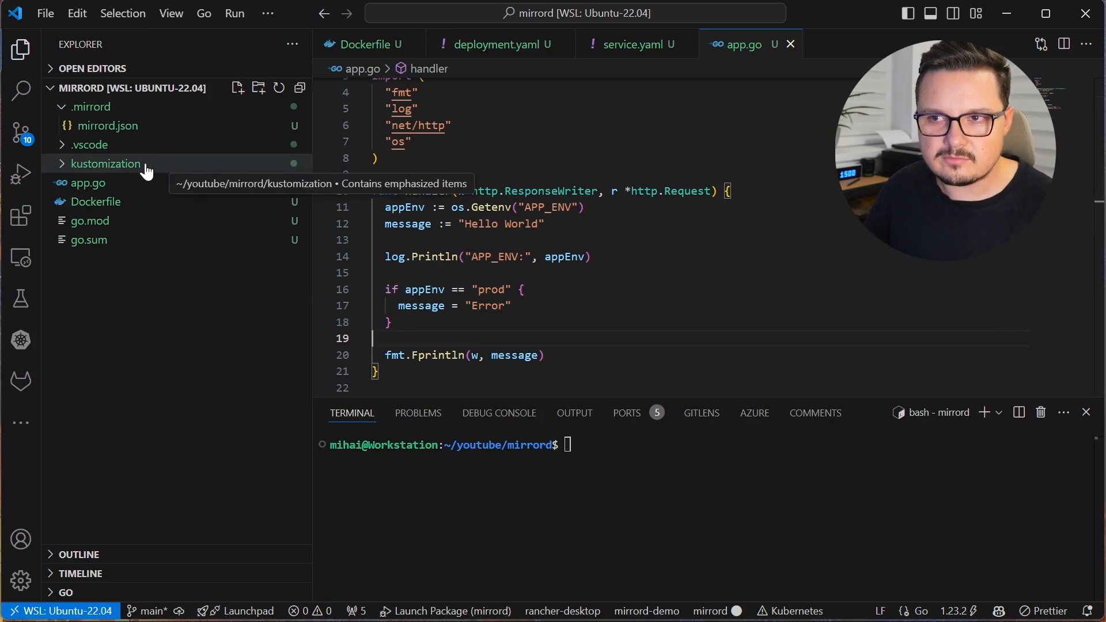
- Review kustomization.yaml and deployment.yaml, where APP_ENV is set to prod for my-go-app:1.0
click(106, 163)
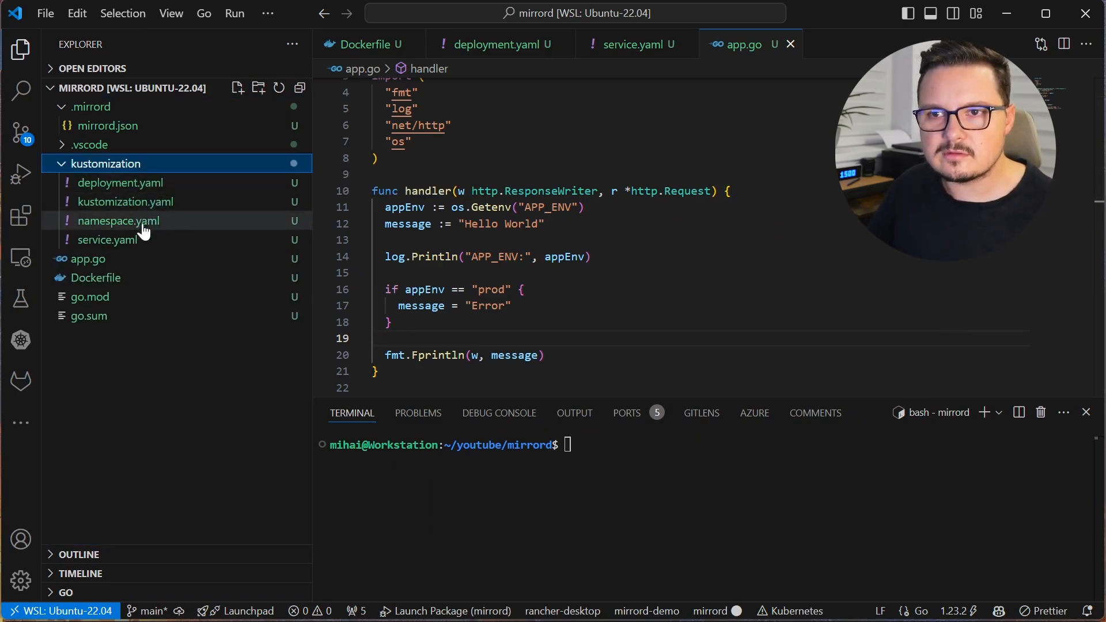
click(125, 202)
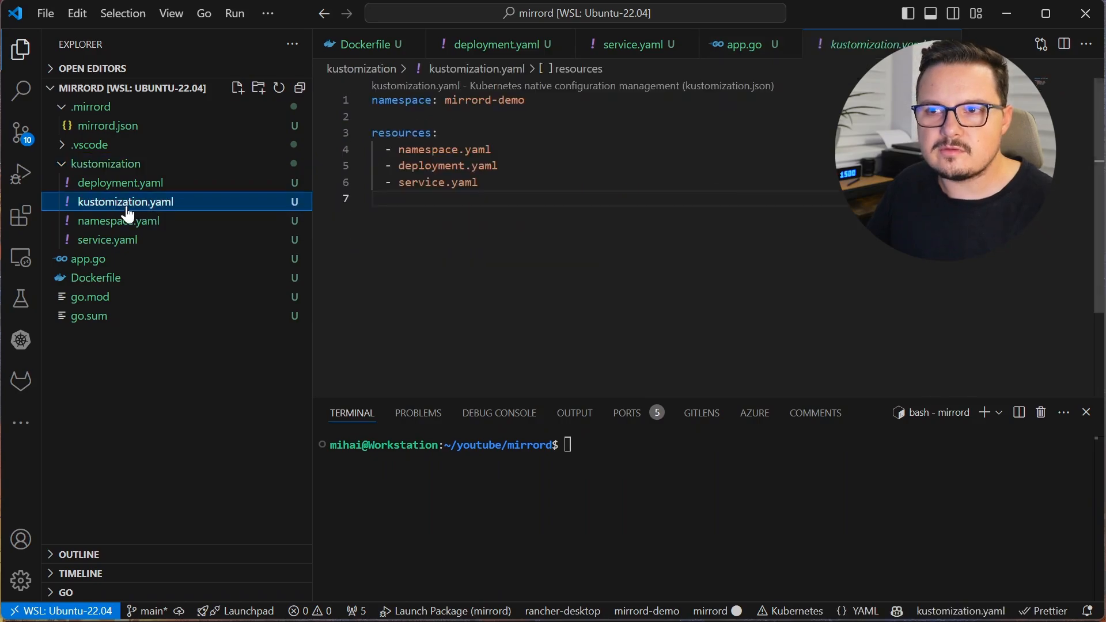
mouse_move(438, 120)
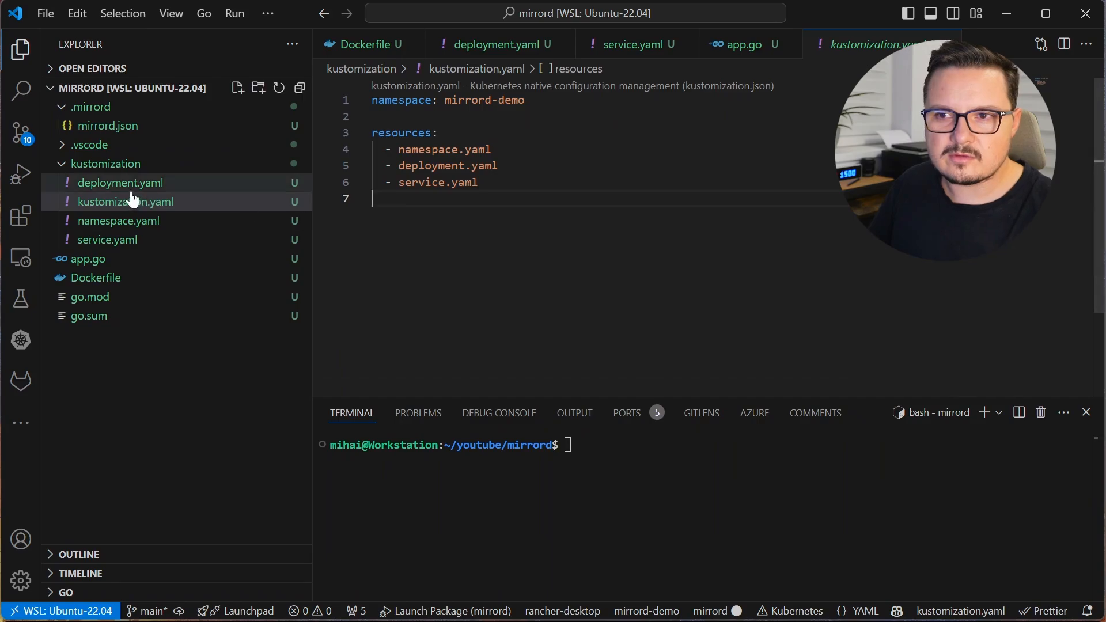
click(117, 221)
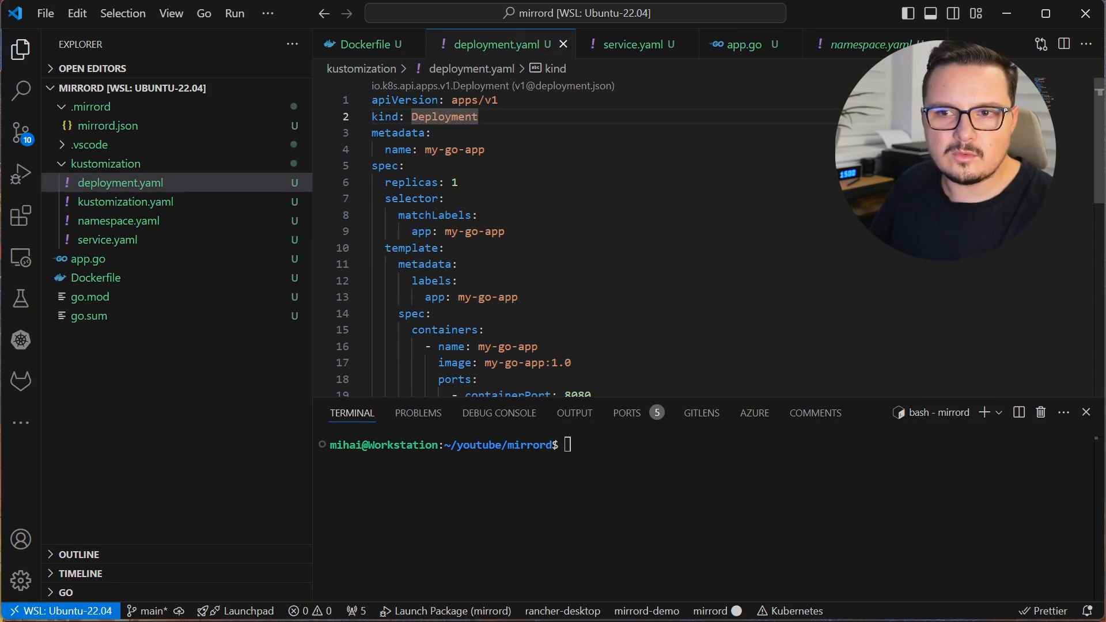
scroll(down, 3)
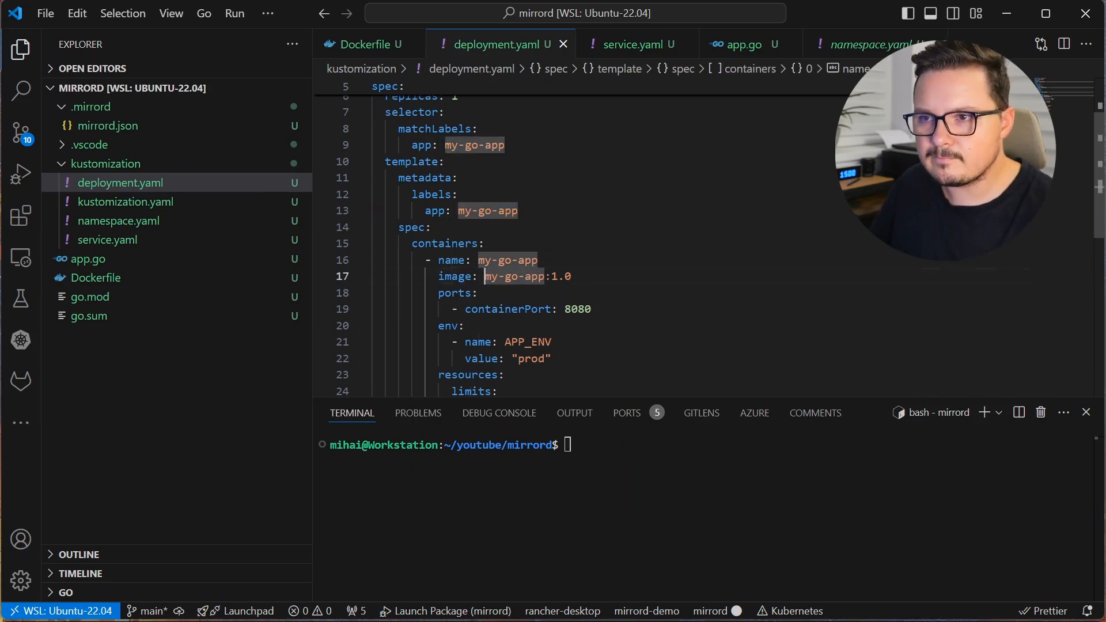
right_click(515, 276)
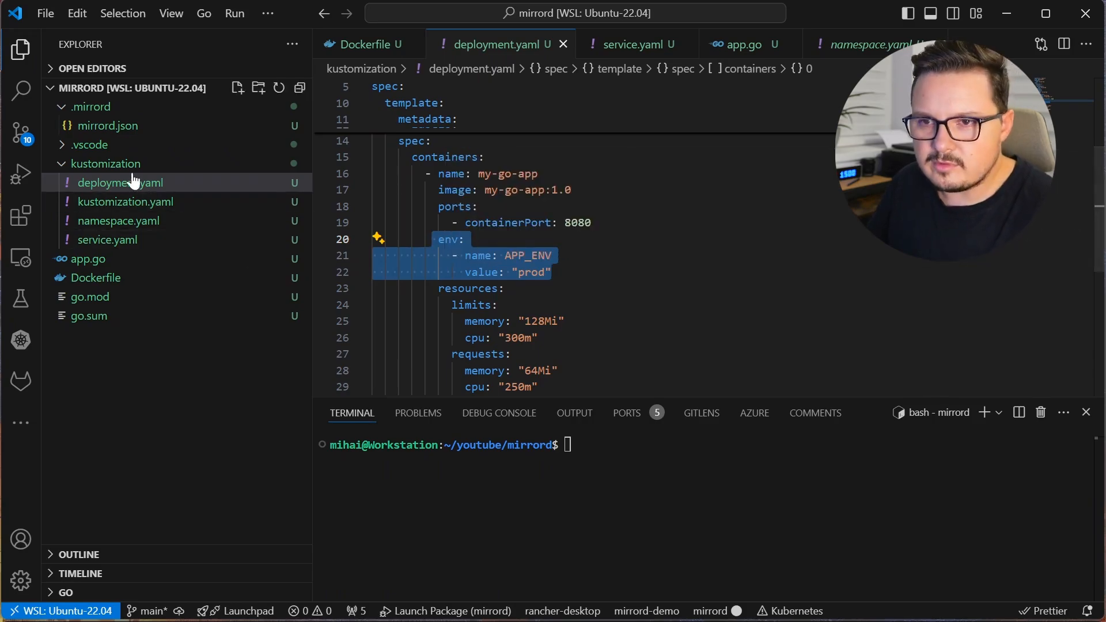
click(106, 163)
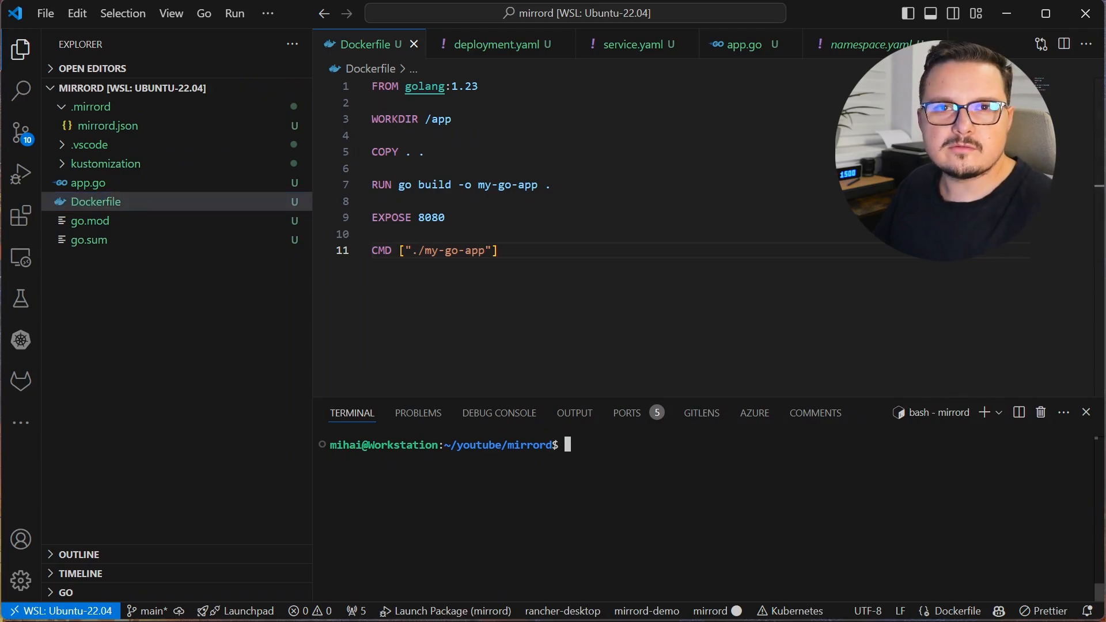
- Build the my-go-app:1.0 image and run kubectl apply -k ./kustomization/
text(docker build -t my-go-app:1.0)
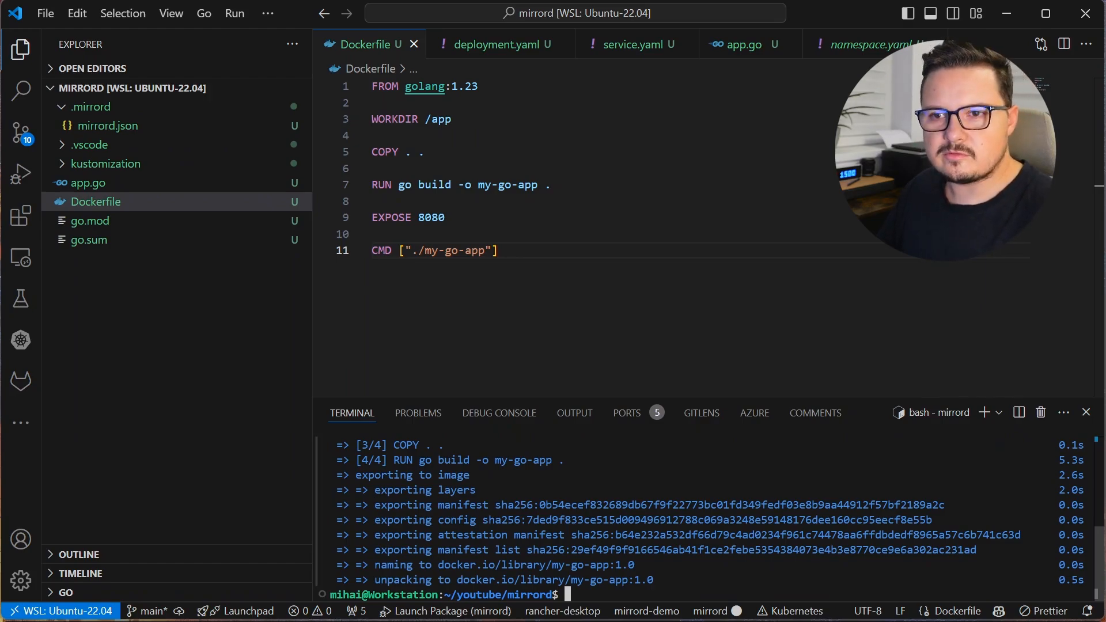
text(docker build -t my-go-app:1.0 .)
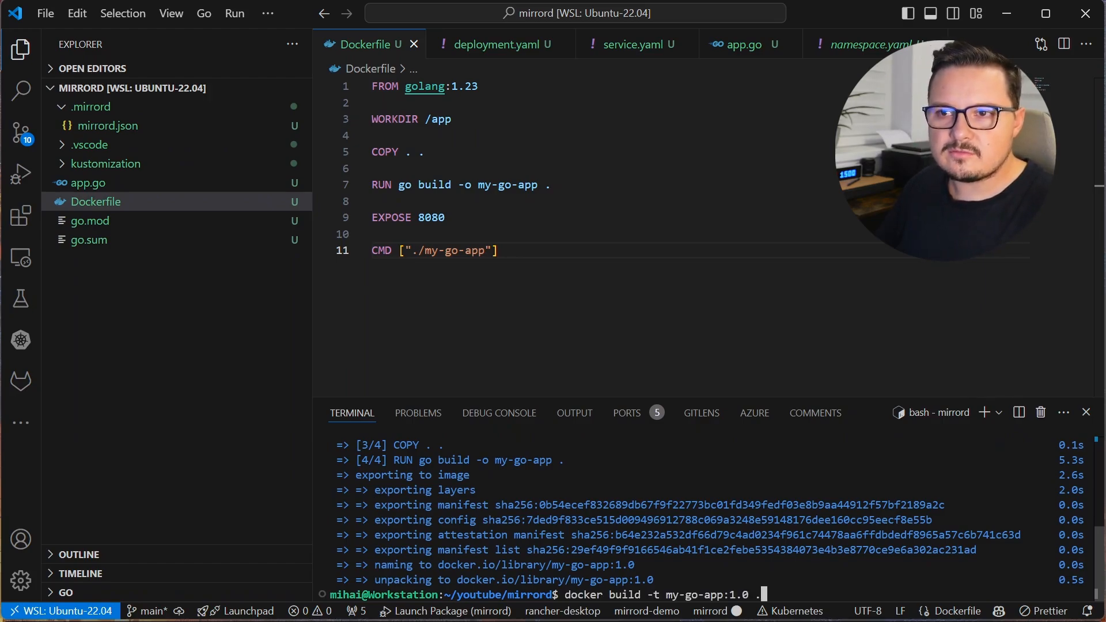
text(kubectl apply -k)
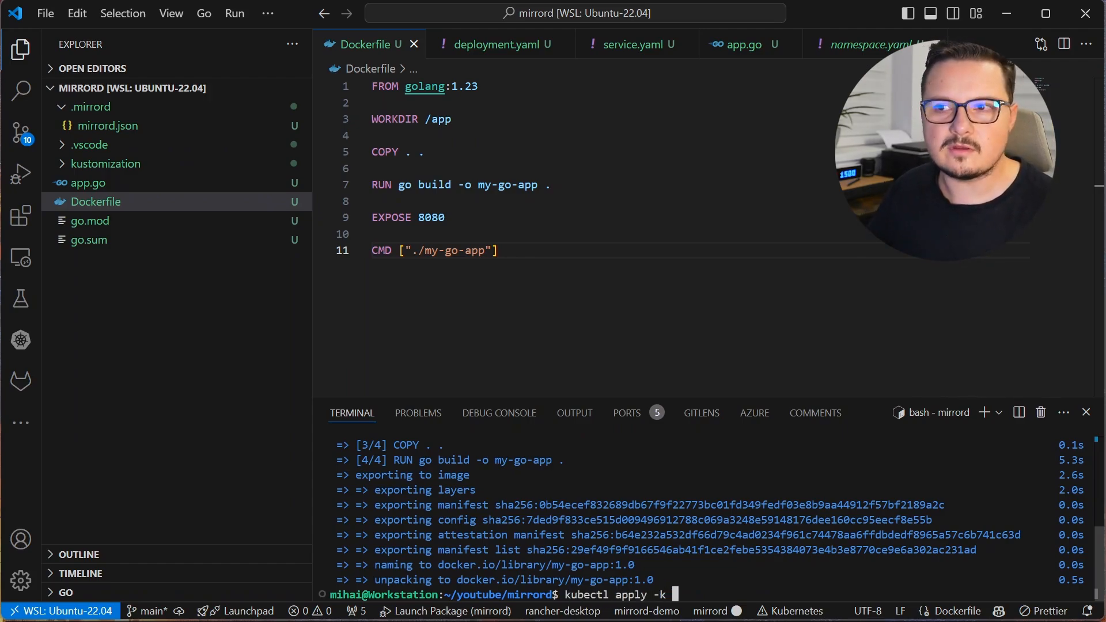
text(./kustomization/)
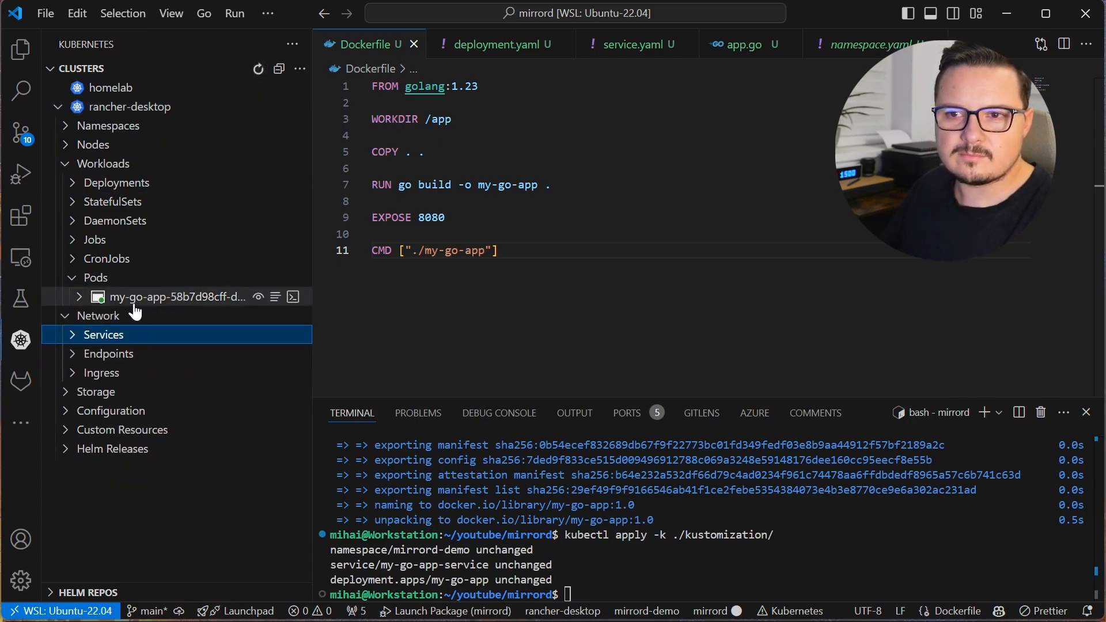
- Port-forward my-go-app-service to localhost:8081 and view it in the browser, showing Error
click(103, 334)
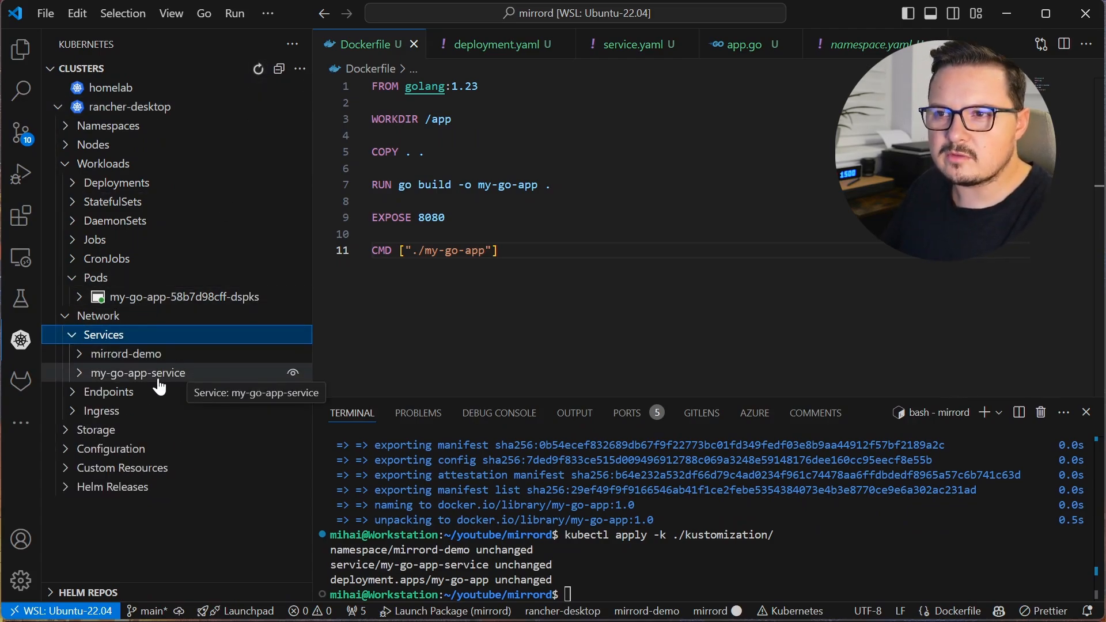
right_click(137, 373)
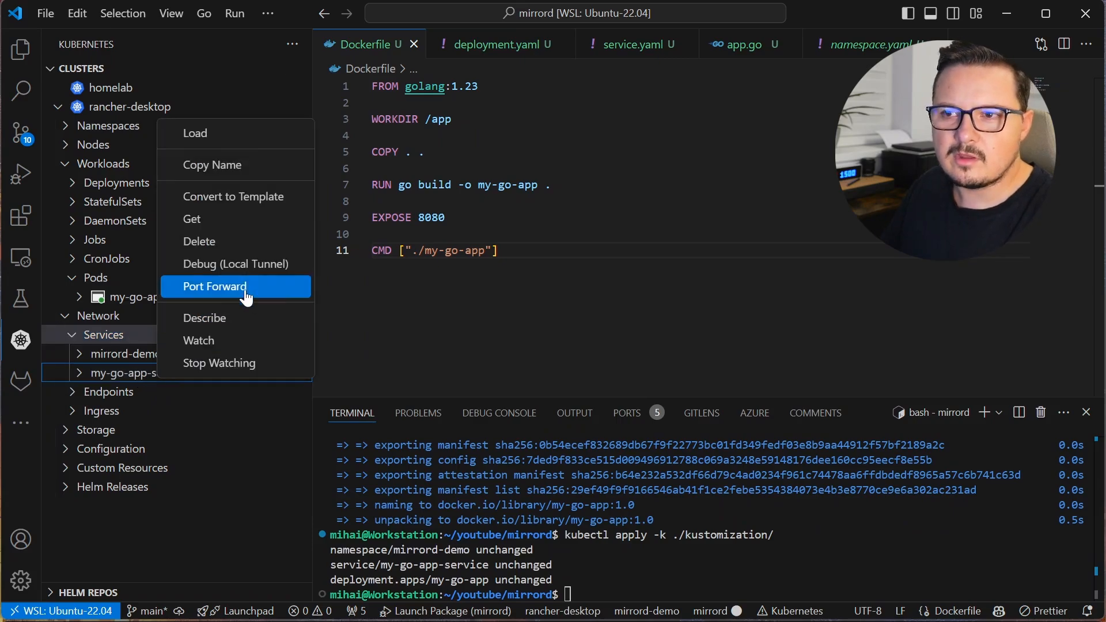
click(214, 286)
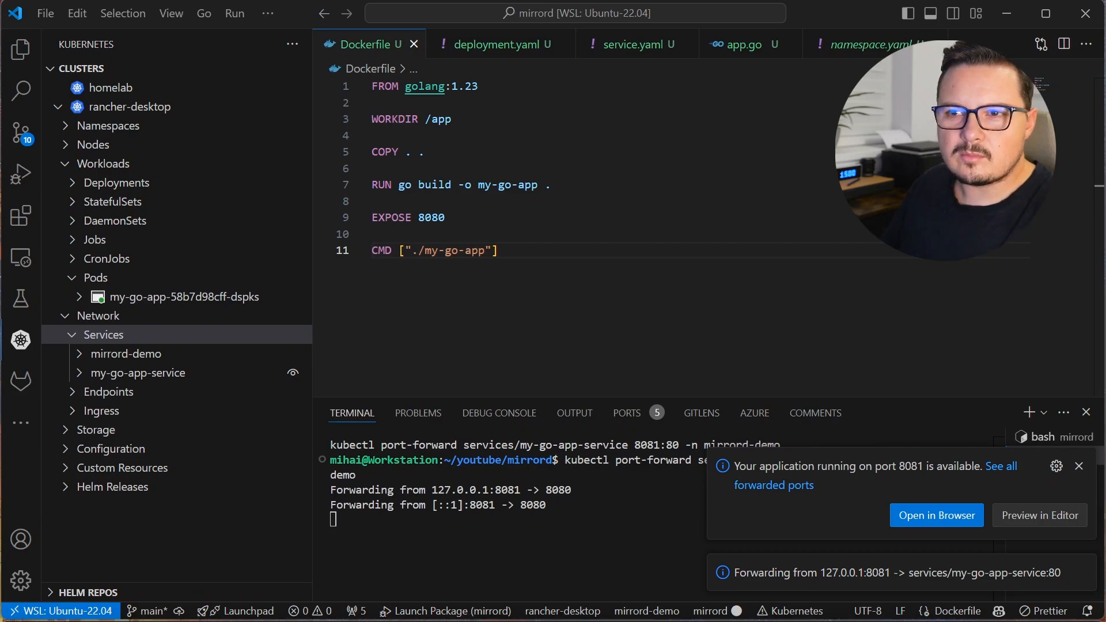
click(936, 515)
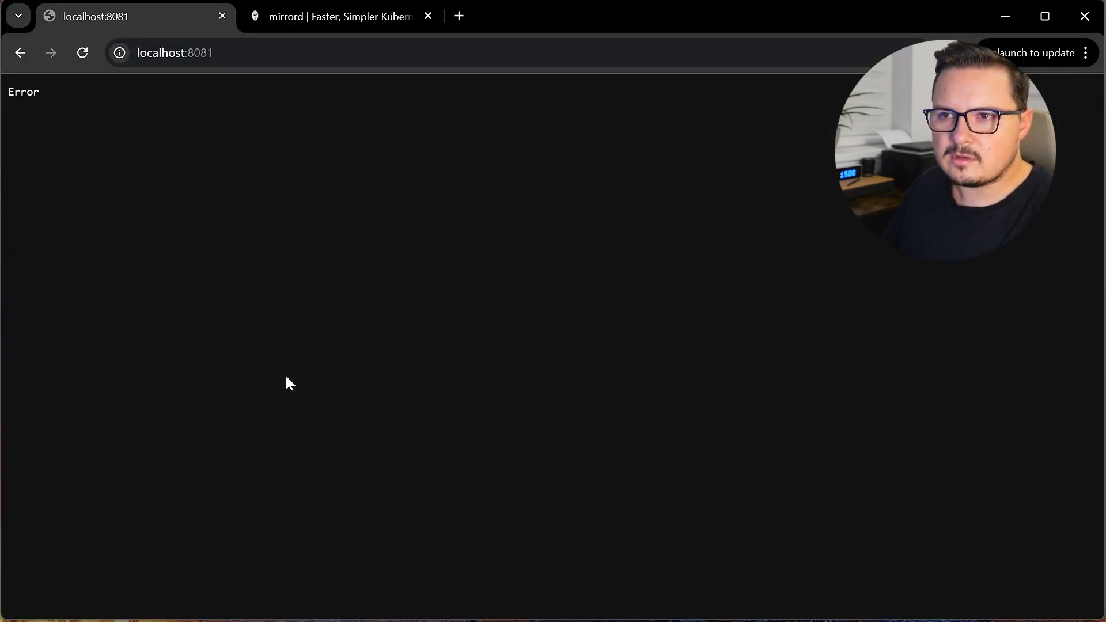
double_click(23, 92)
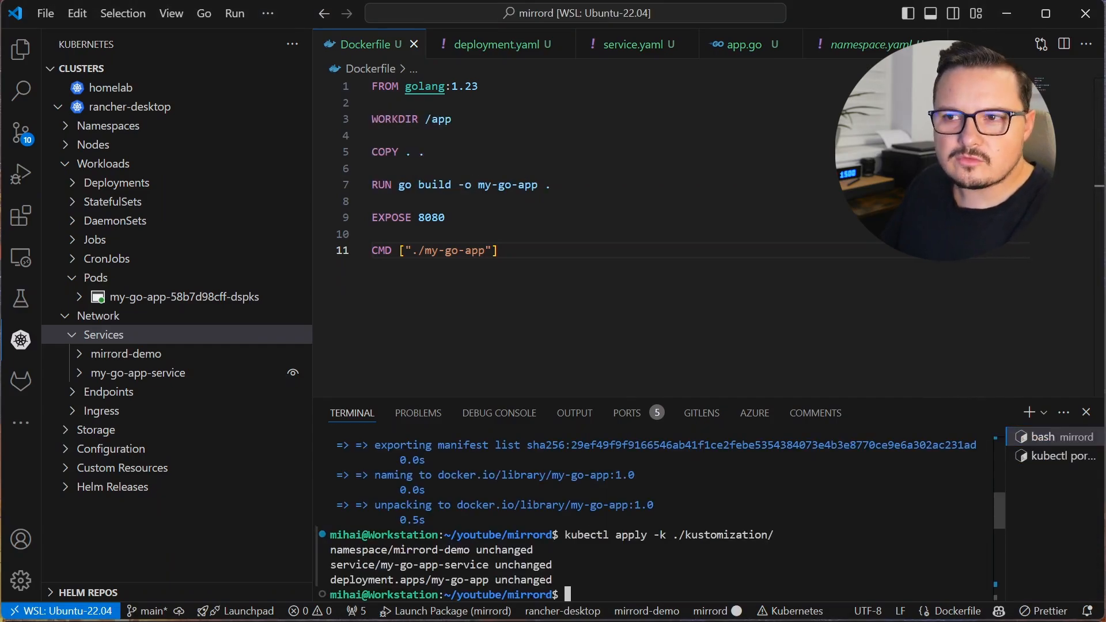
- Run app.go under mirrord exec against pod my-go-app-58b7d98cff-dspks, logging APP_ENV: prod
text(go run app.go)
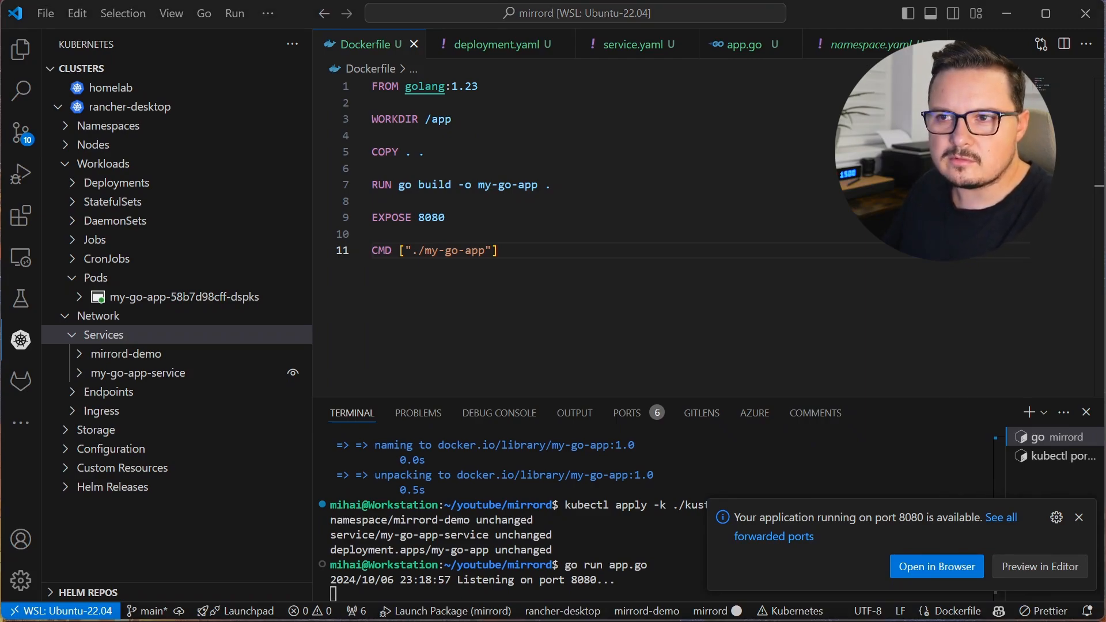
click(936, 566)
text(mirrord exec -n mirrord-demo -t pod/my-go-app-58b7d98cff-dspks -- go run app.go)
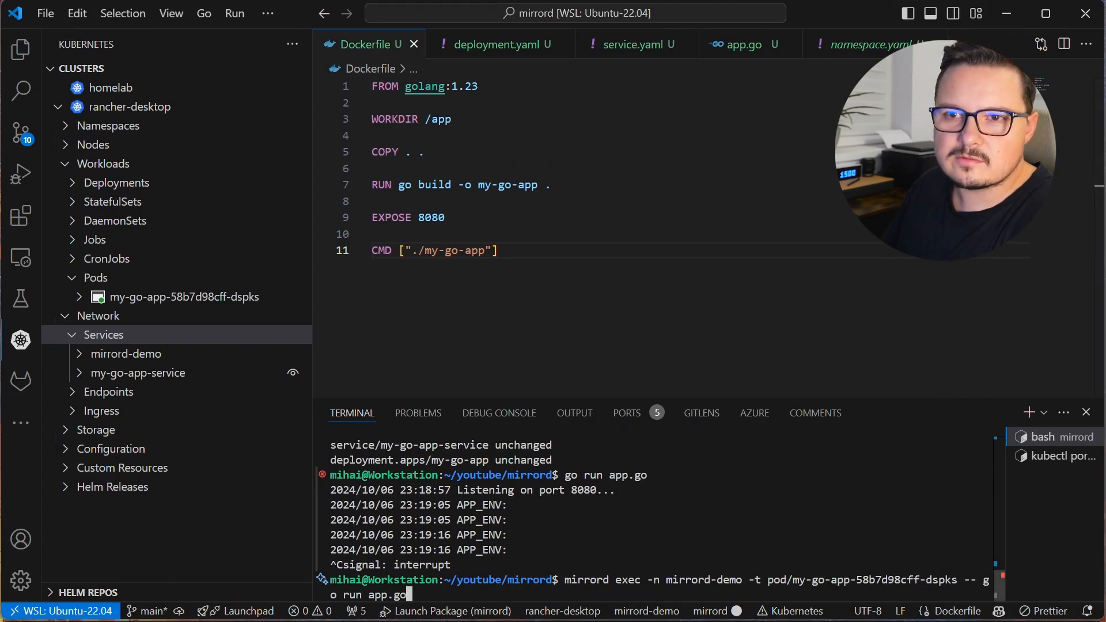
double_click(628, 580)
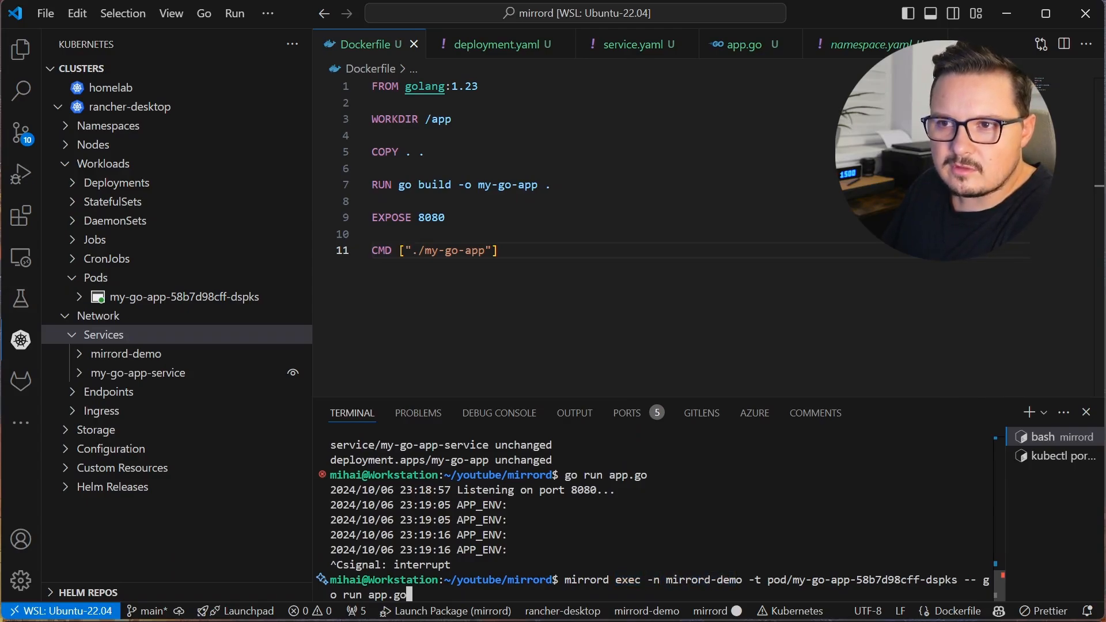
double_click(775, 579)
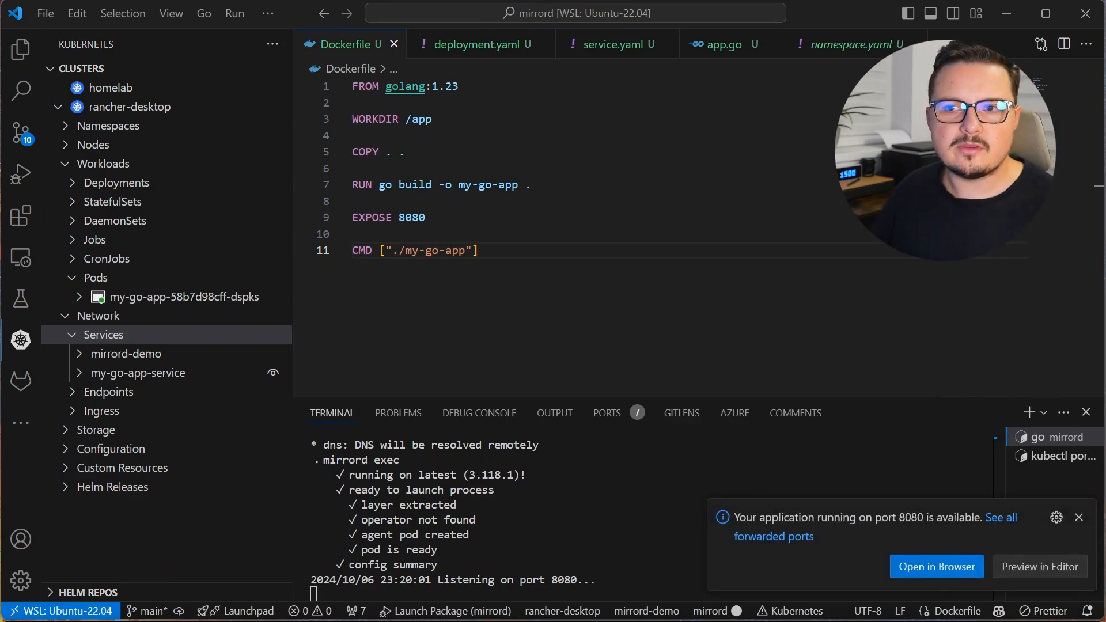
click(936, 566)
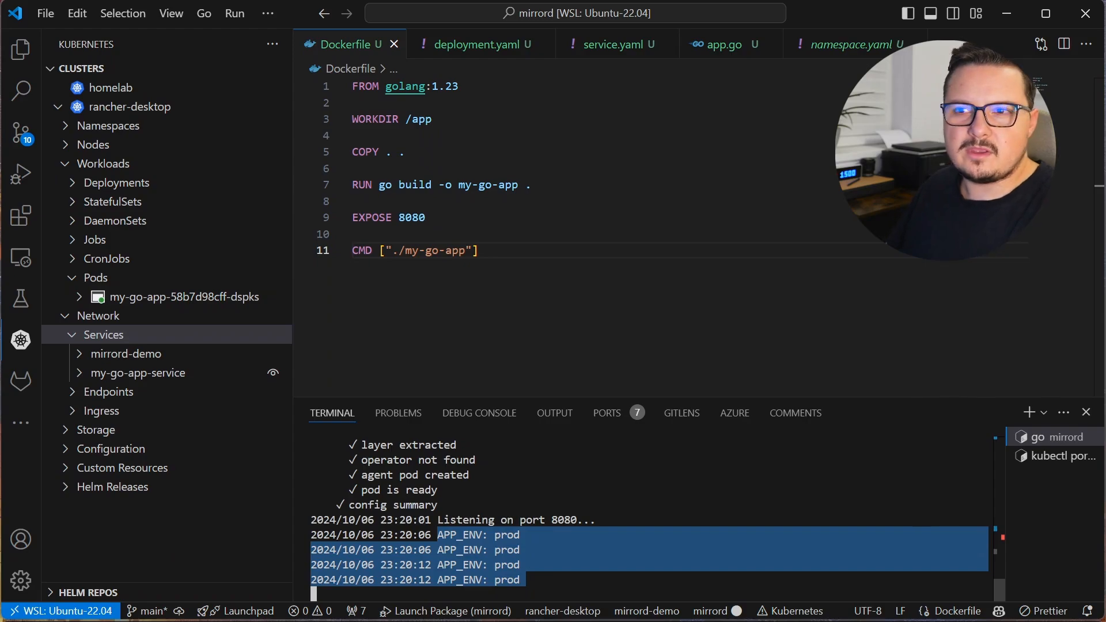
- Stop the mirrord exec session and review mirrord.json's incoming mode set to mirror
click(720, 45)
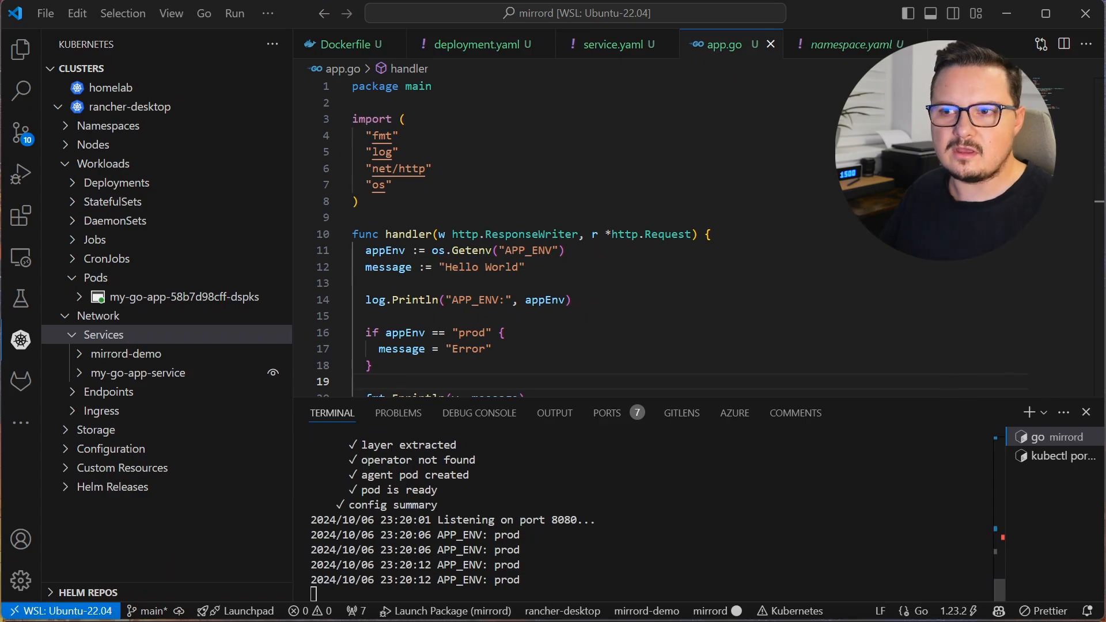
mouse_move(19, 174)
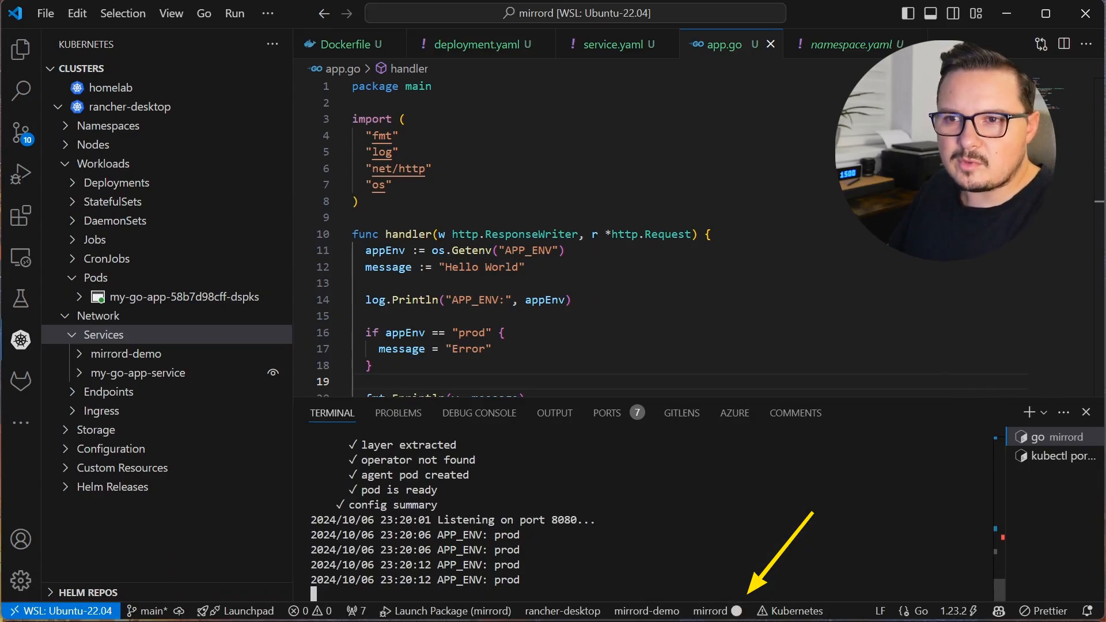
click(710, 611)
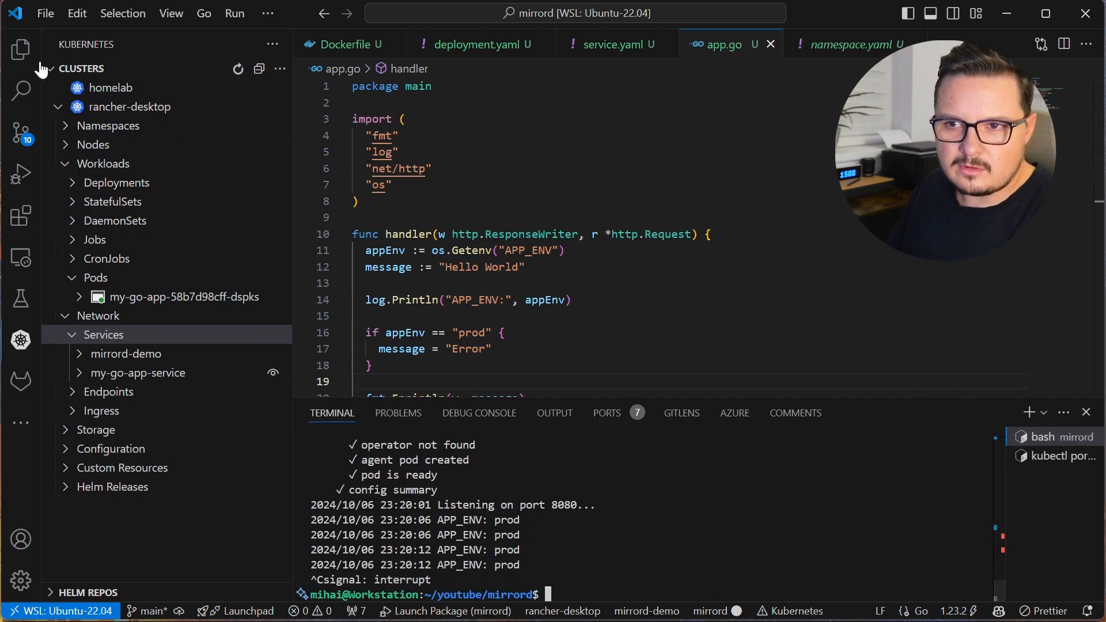
click(21, 49)
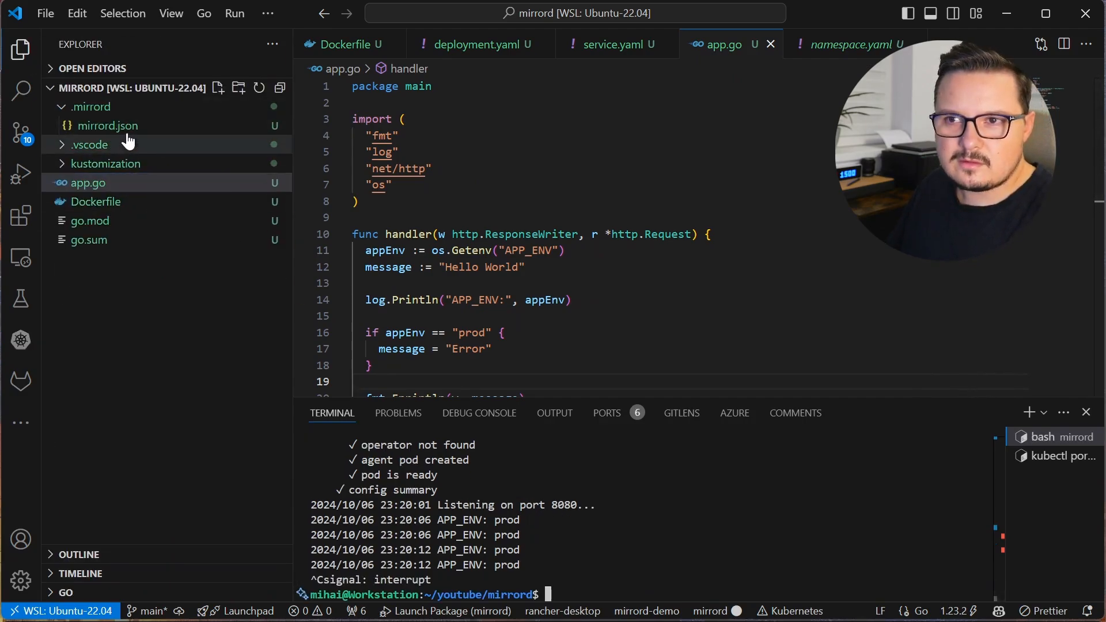
click(107, 125)
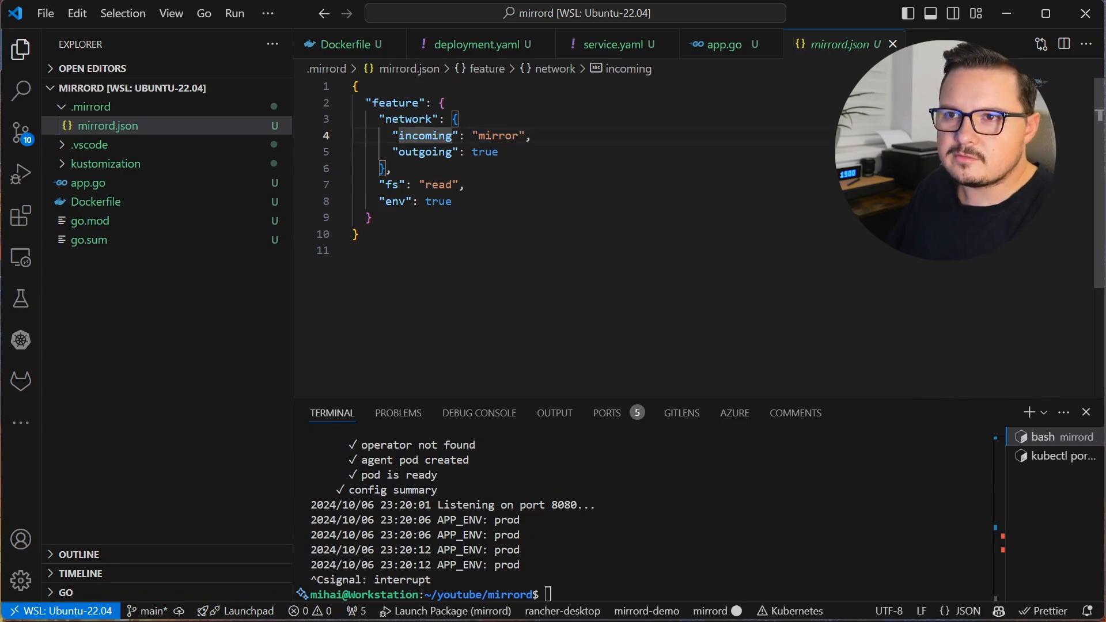
double_click(496, 135)
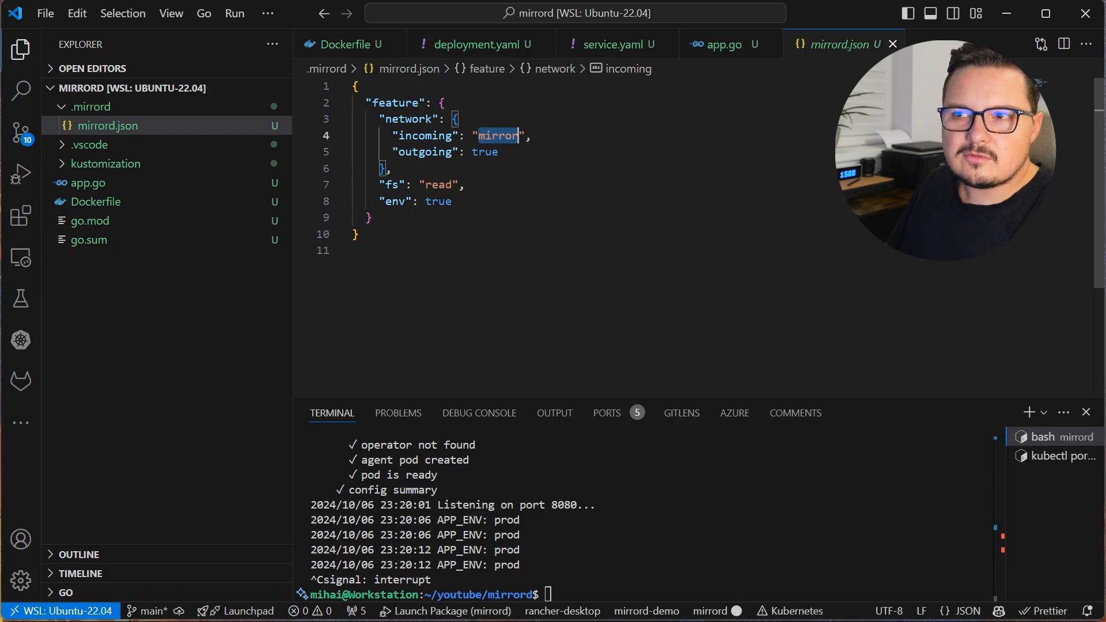
click(415, 201)
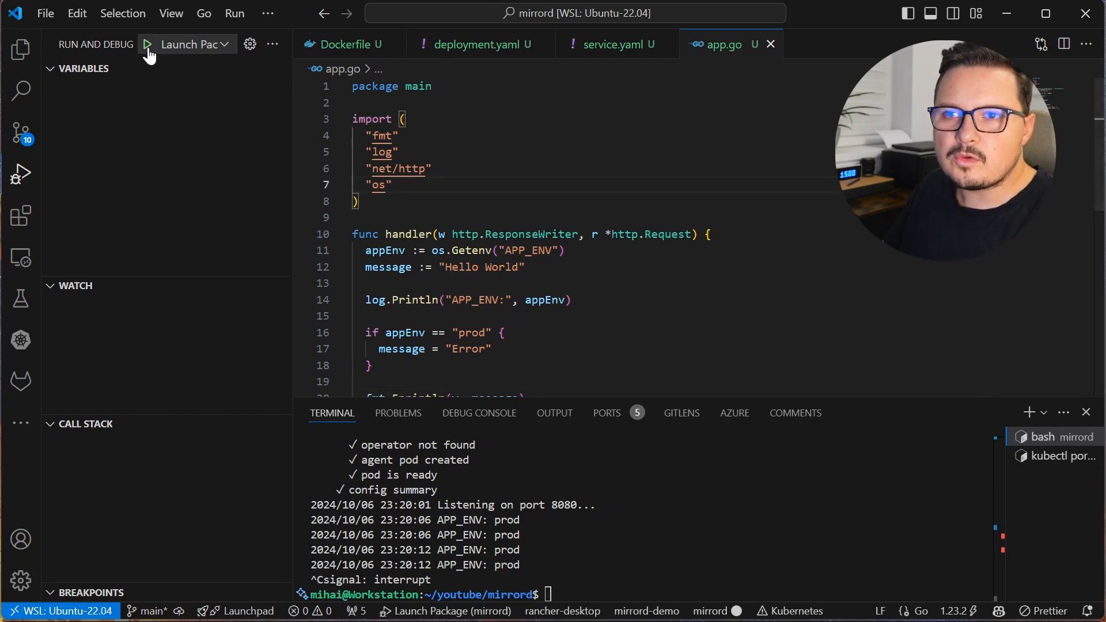
- Start debugging app.go with mirrord, targeting pod/my-go-app-58b7d98cff-dspks
click(147, 43)
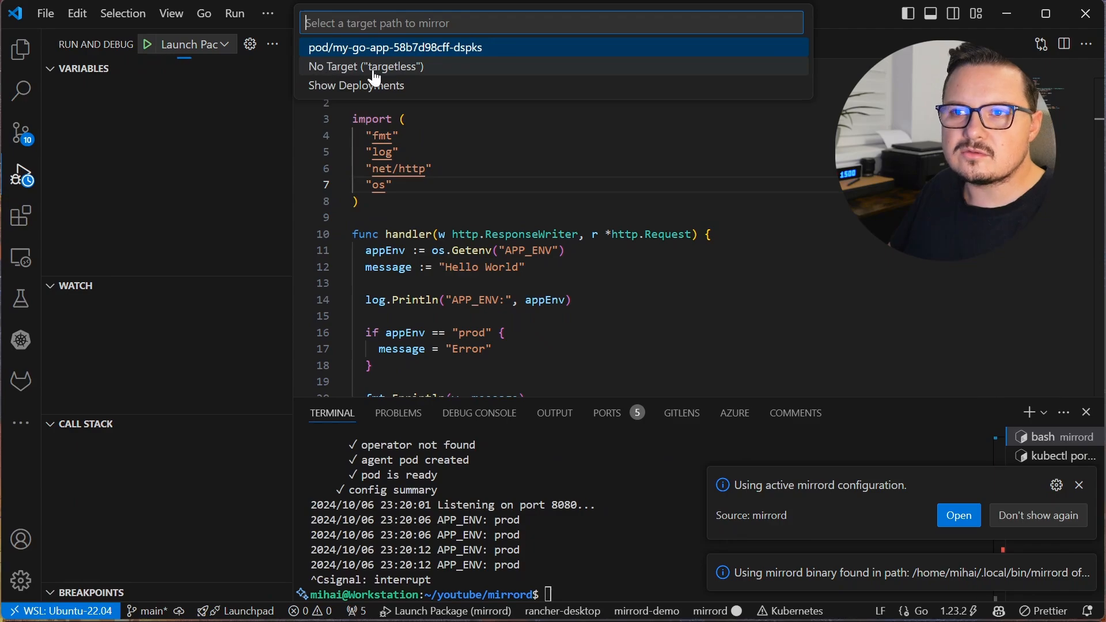
mouse_move(411, 82)
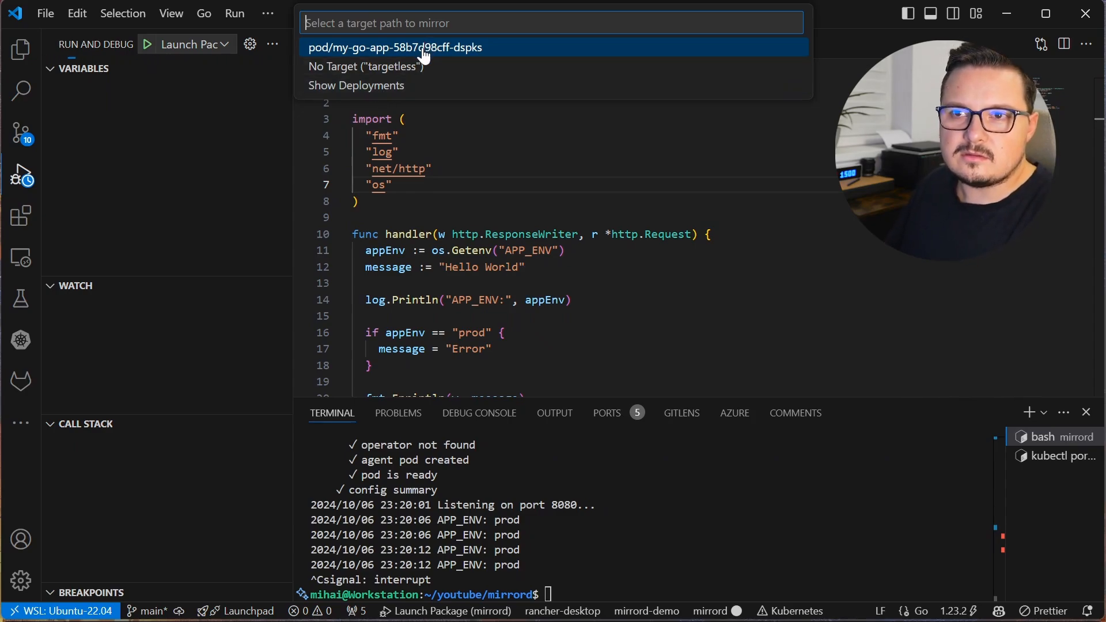
click(394, 47)
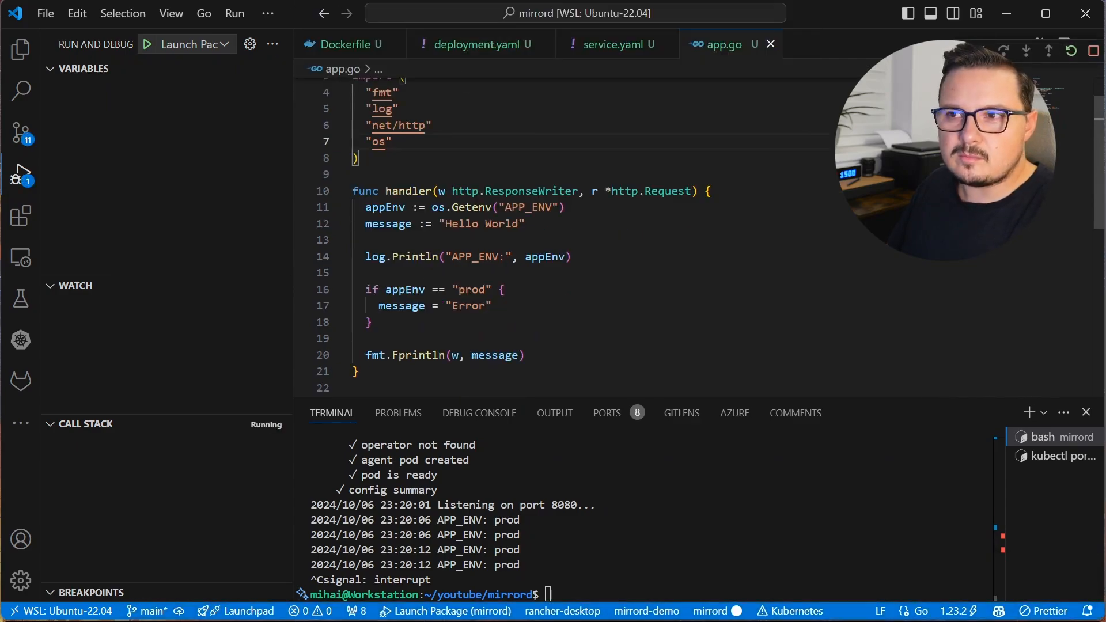
- Break on line 16, change the prod message to 'Hello World from production', and check the browser
click(314, 289)
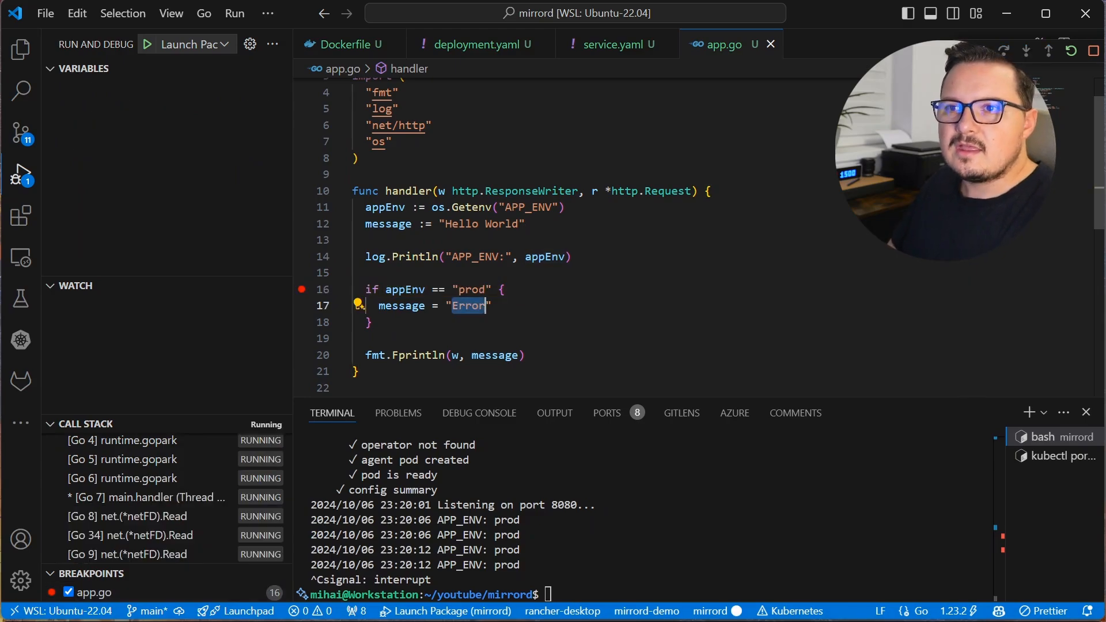
text(Hello World from production)
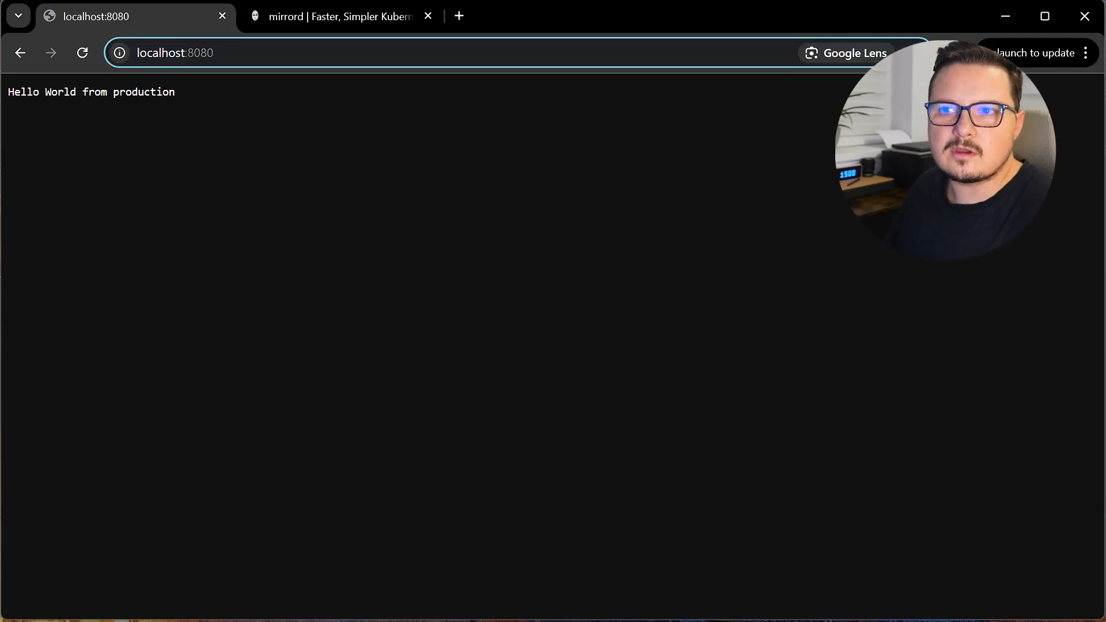
text(localhost:8081)
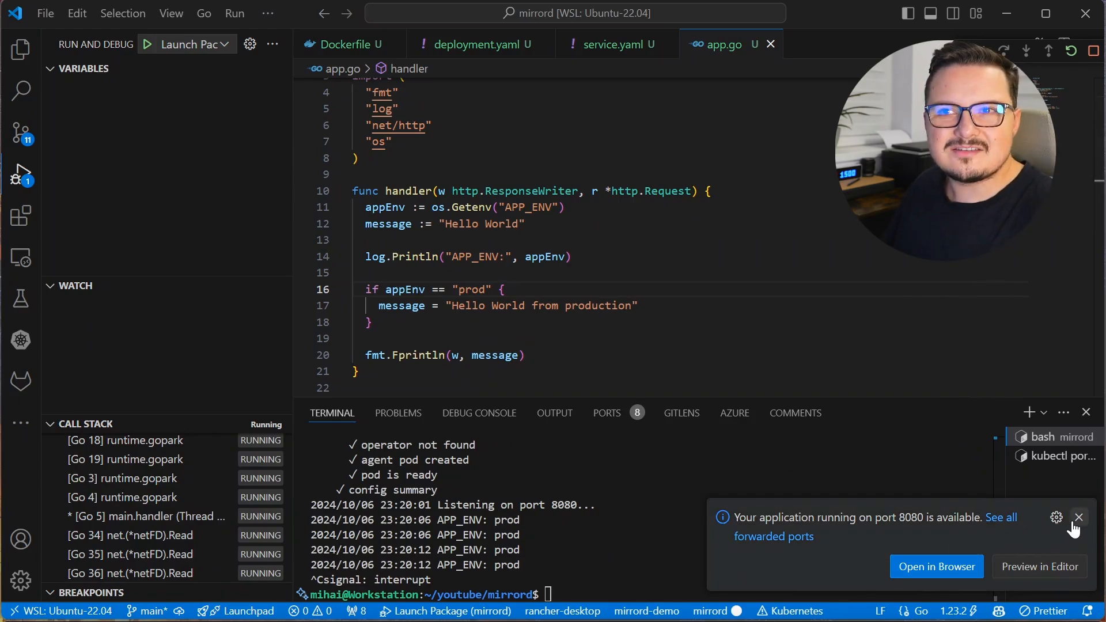
- Set mirrord.json incoming to steal and restart debugging on the my-go-app pod
click(1077, 517)
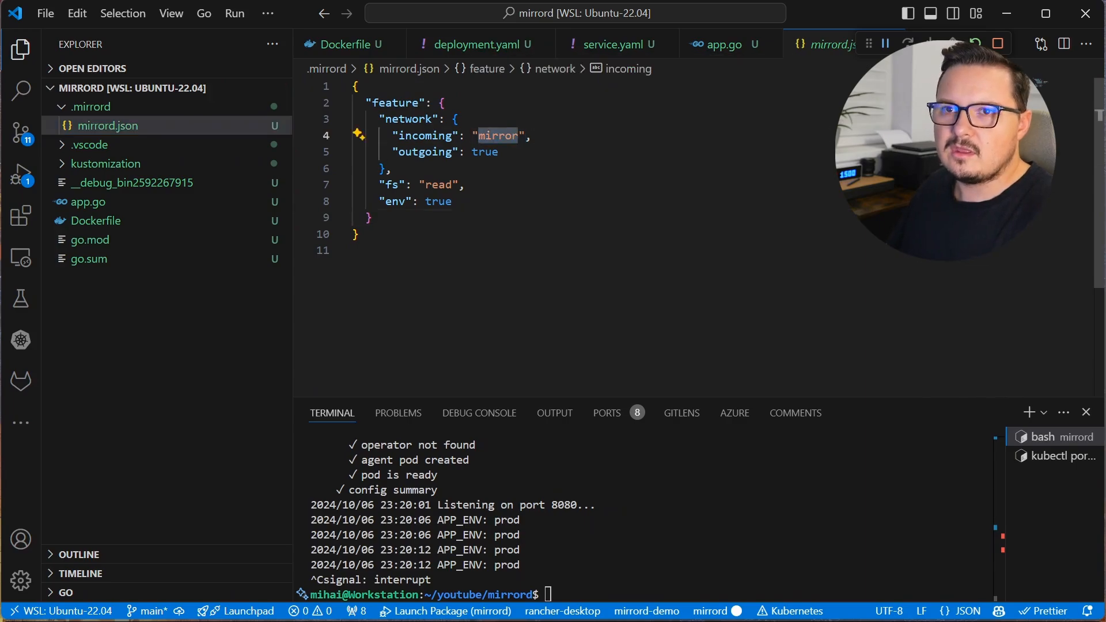
text(steal)
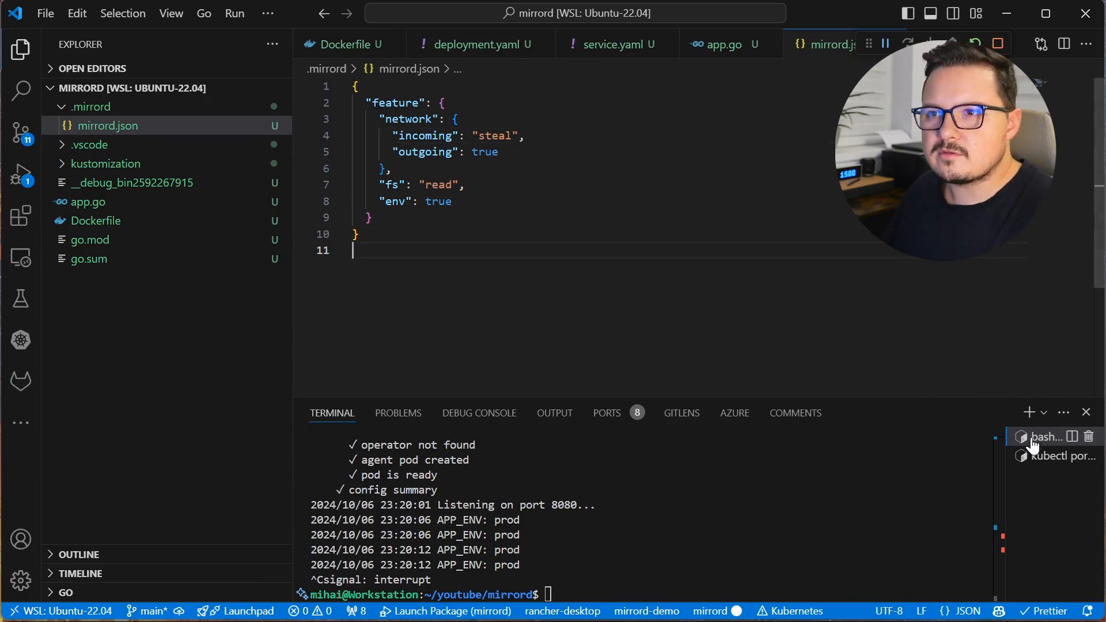
click(21, 173)
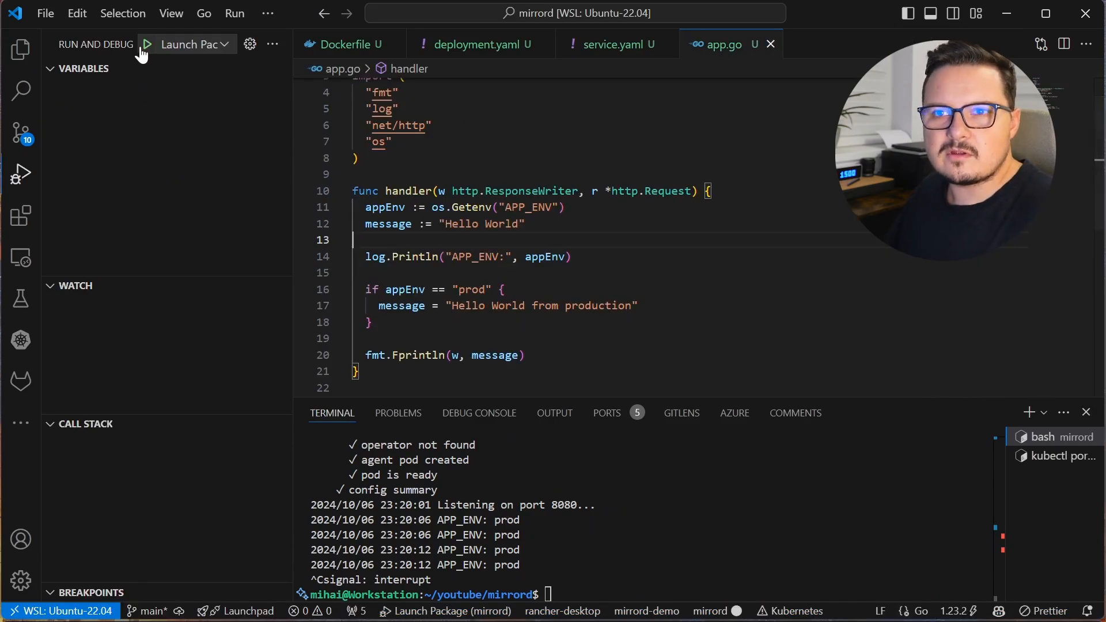
click(147, 44)
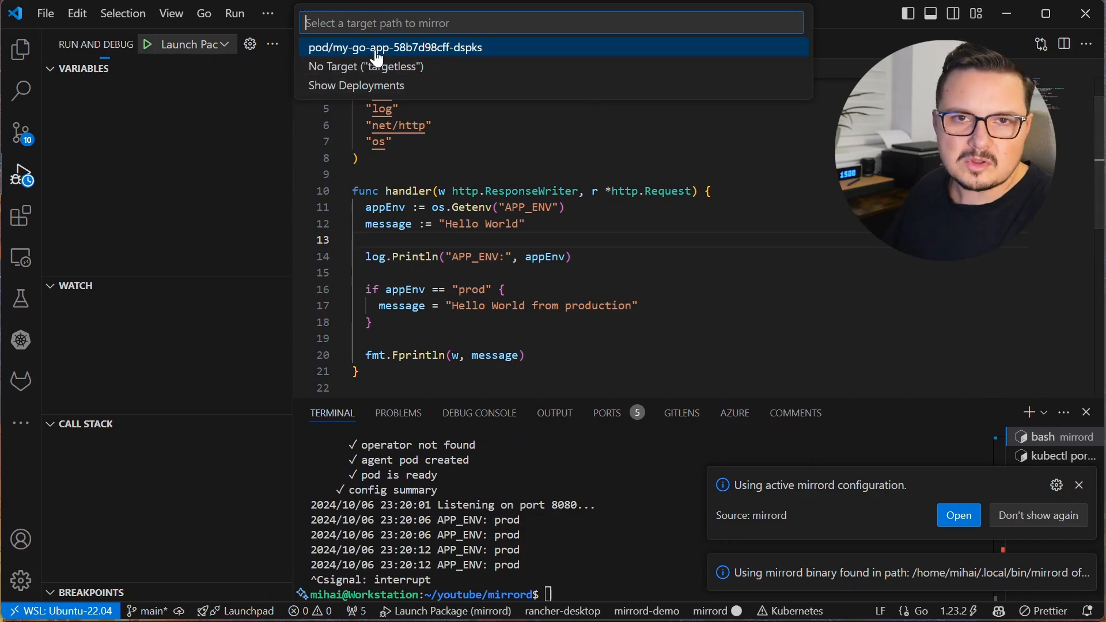
click(393, 47)
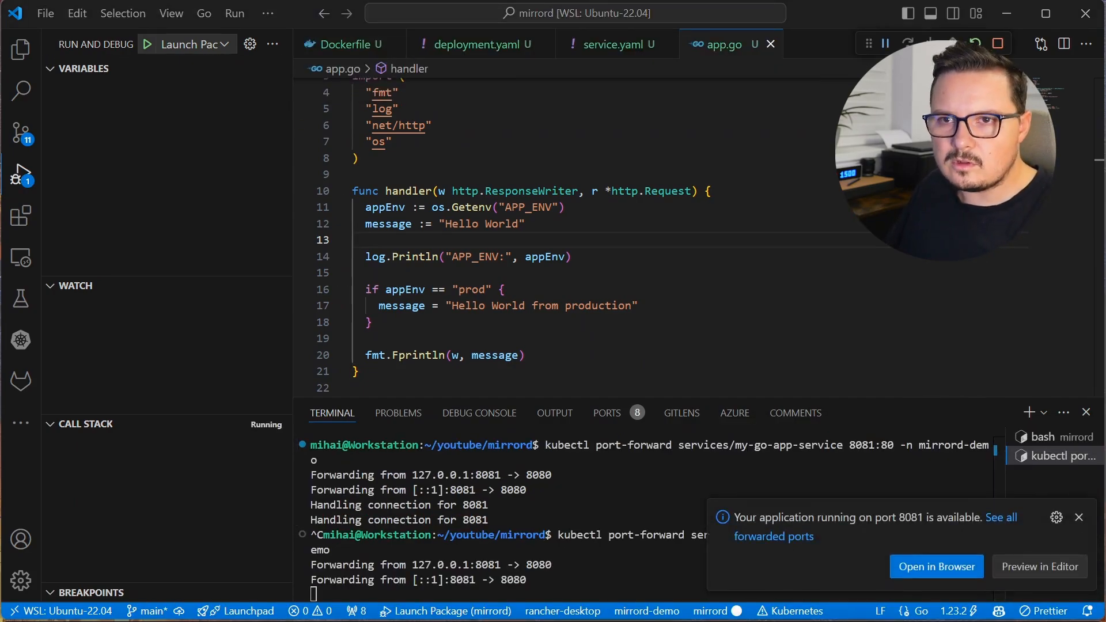
click(937, 567)
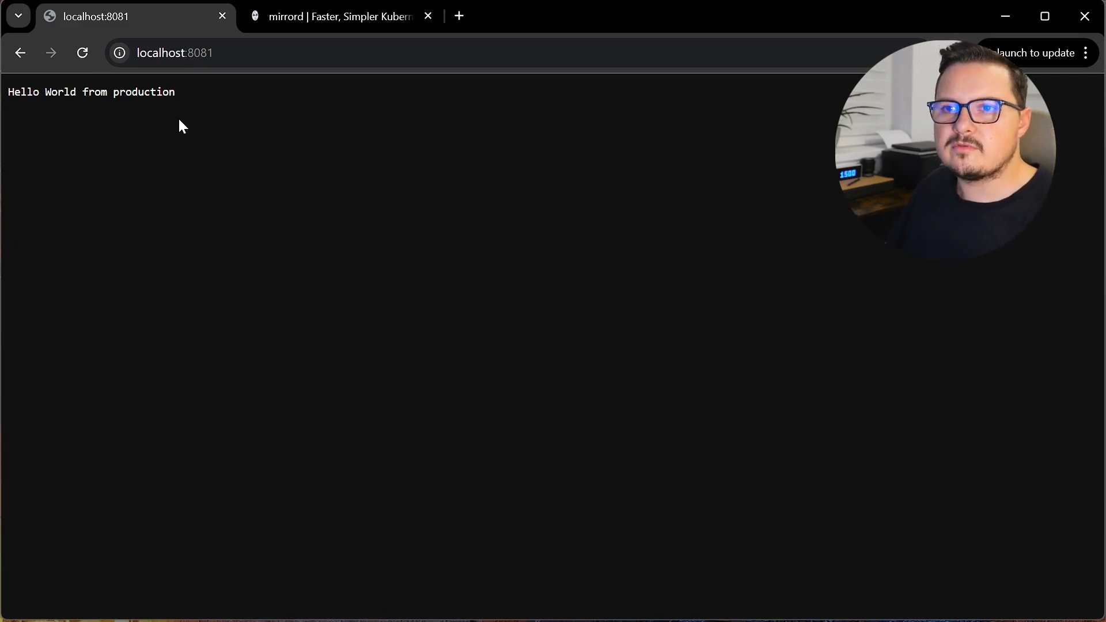
click(339, 17)
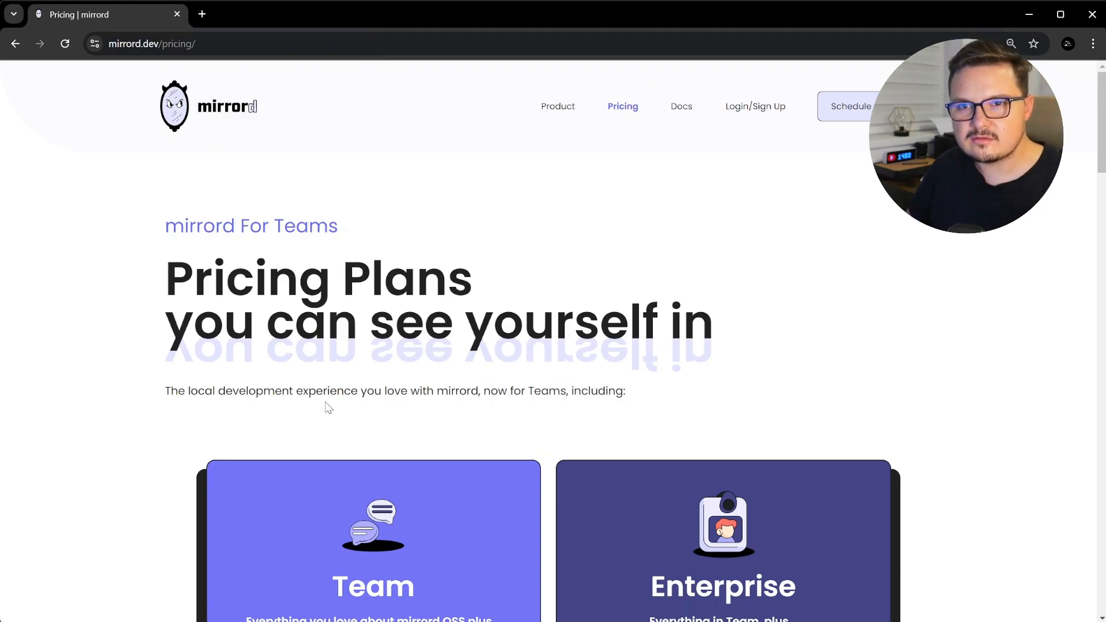
scroll(down, 3)
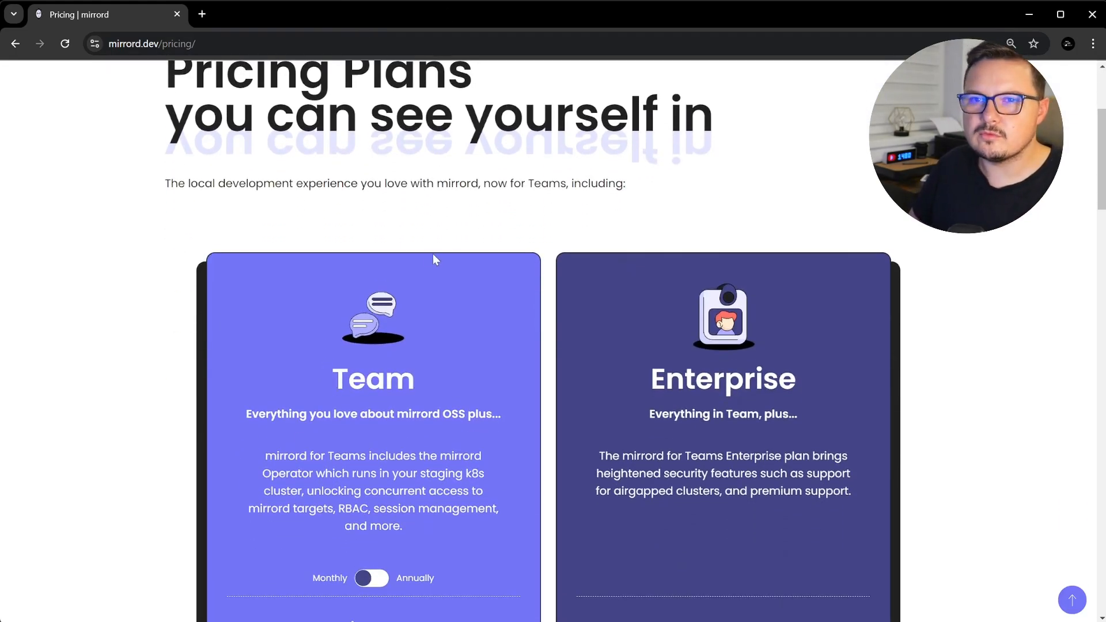
scroll(down, 3)
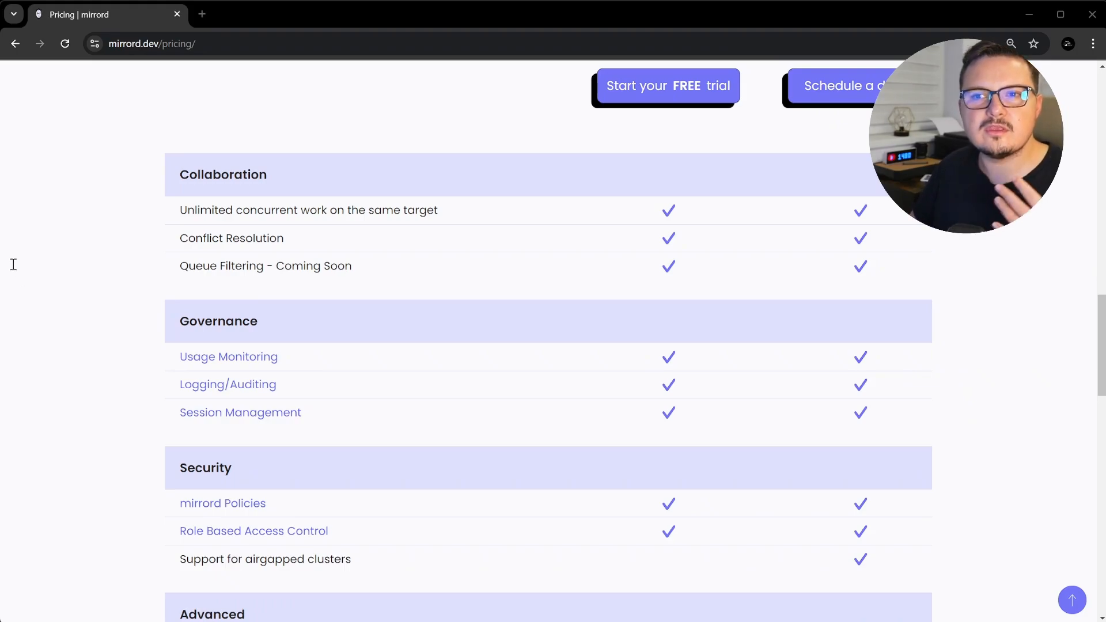
mouse_move(428, 299)
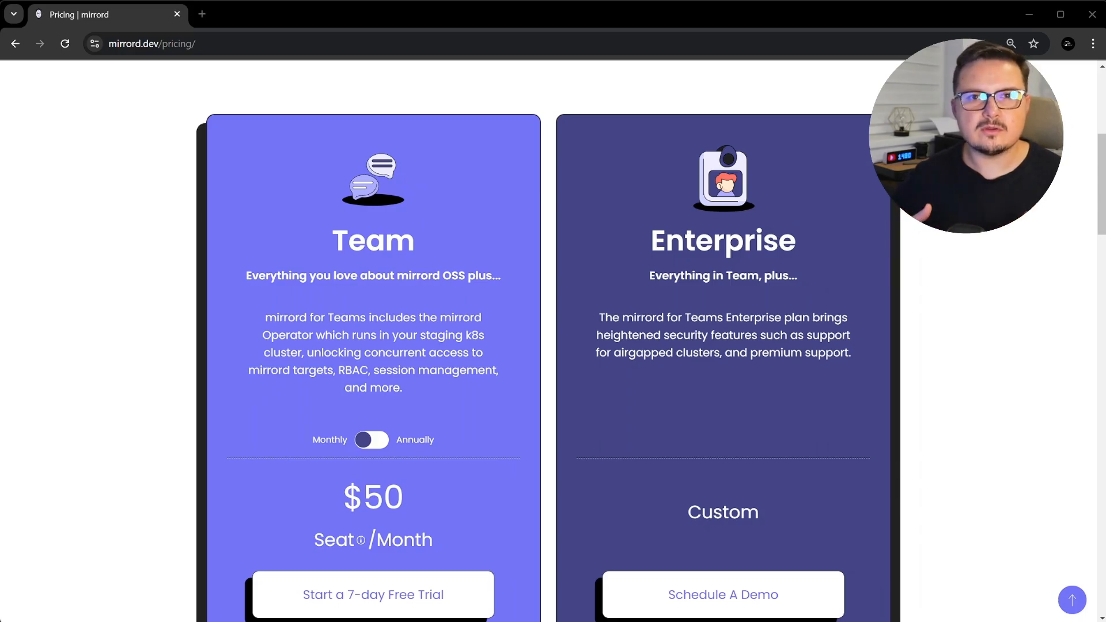
drag(261, 334, 329, 334)
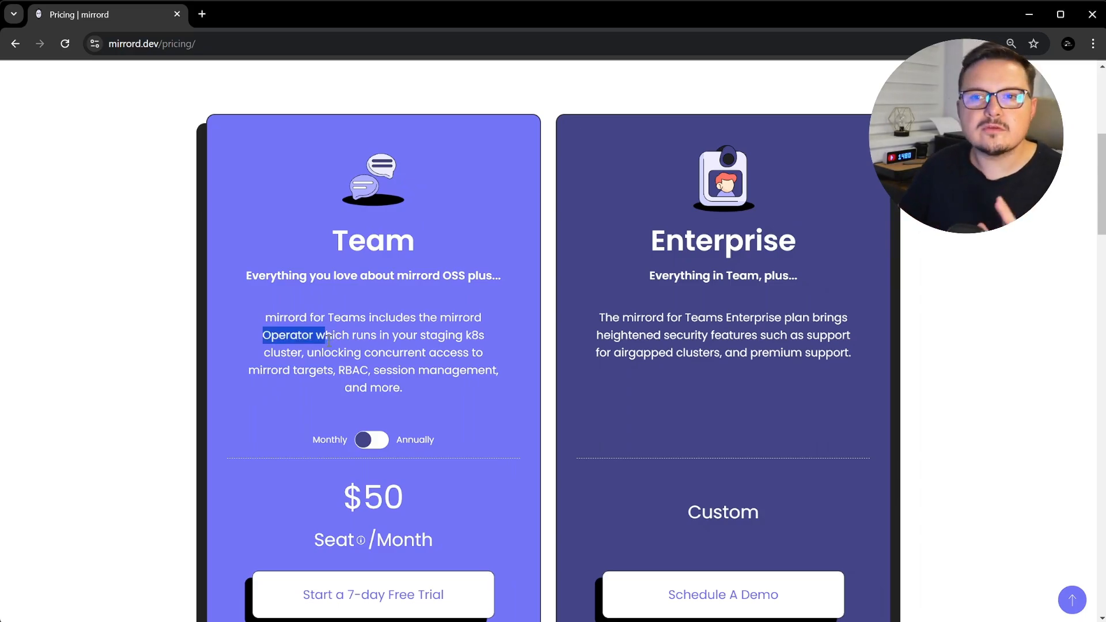